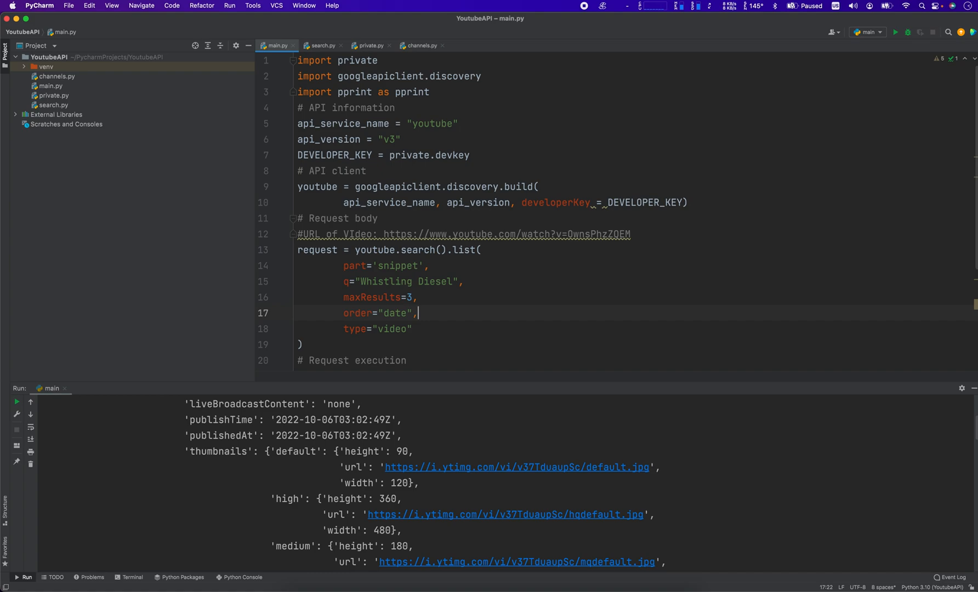
mouse_move(513, 346)
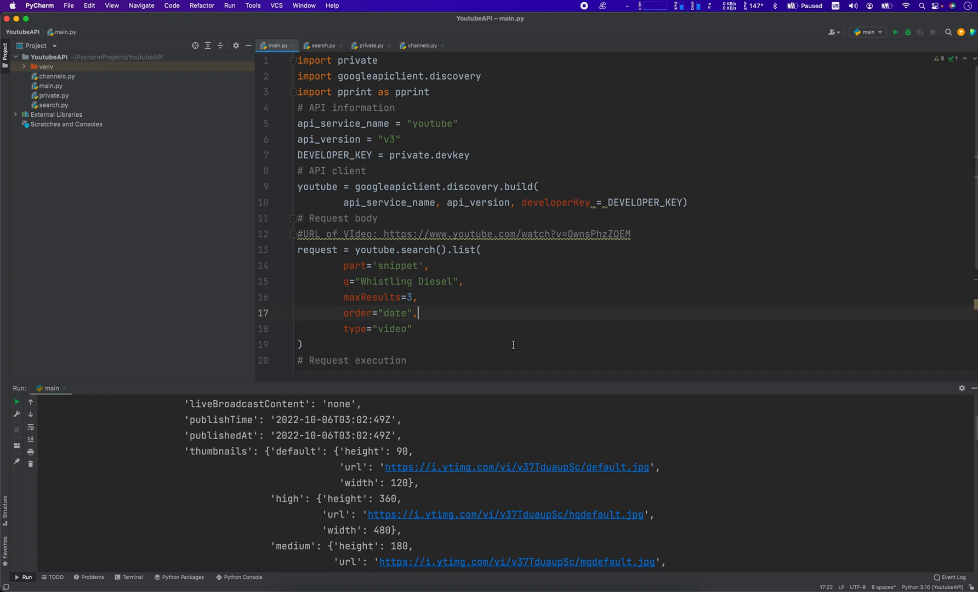
mouse_move(488, 312)
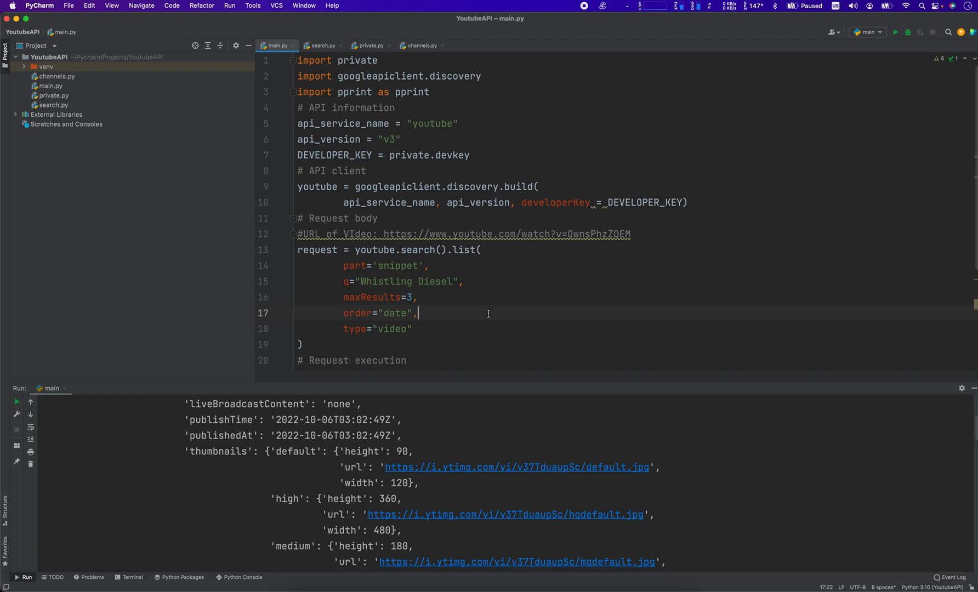
mouse_move(465, 272)
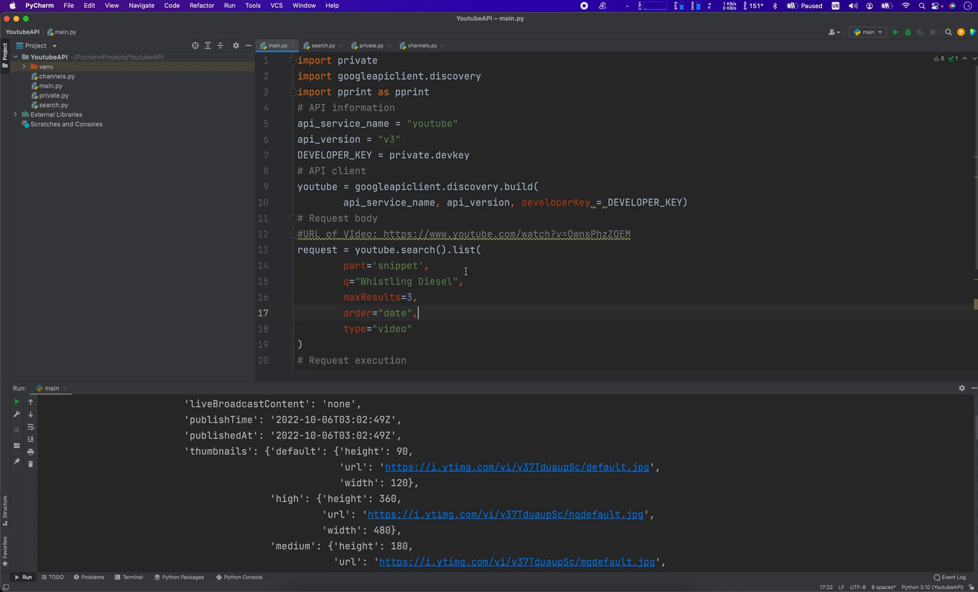
mouse_move(492, 234)
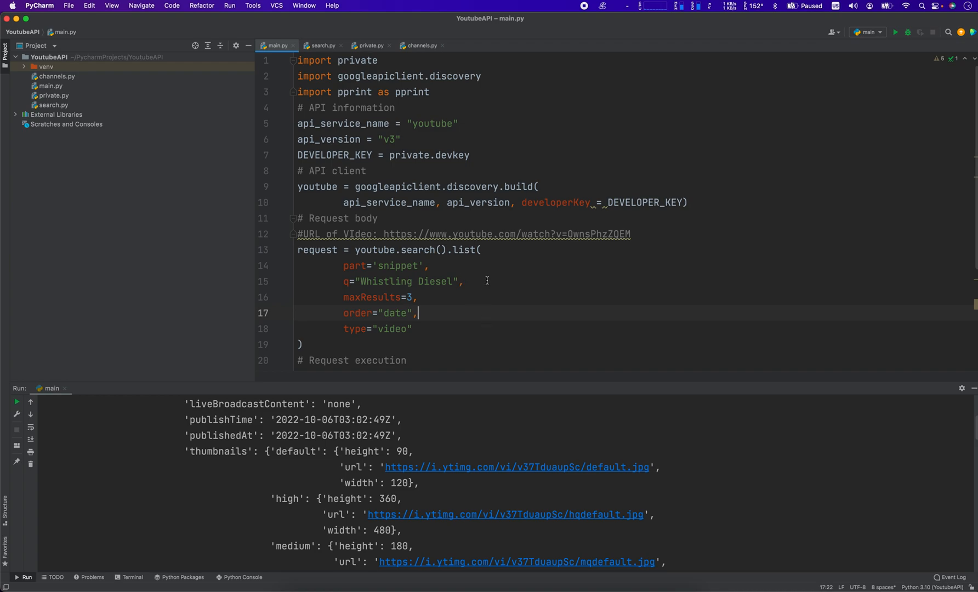
mouse_move(492, 279)
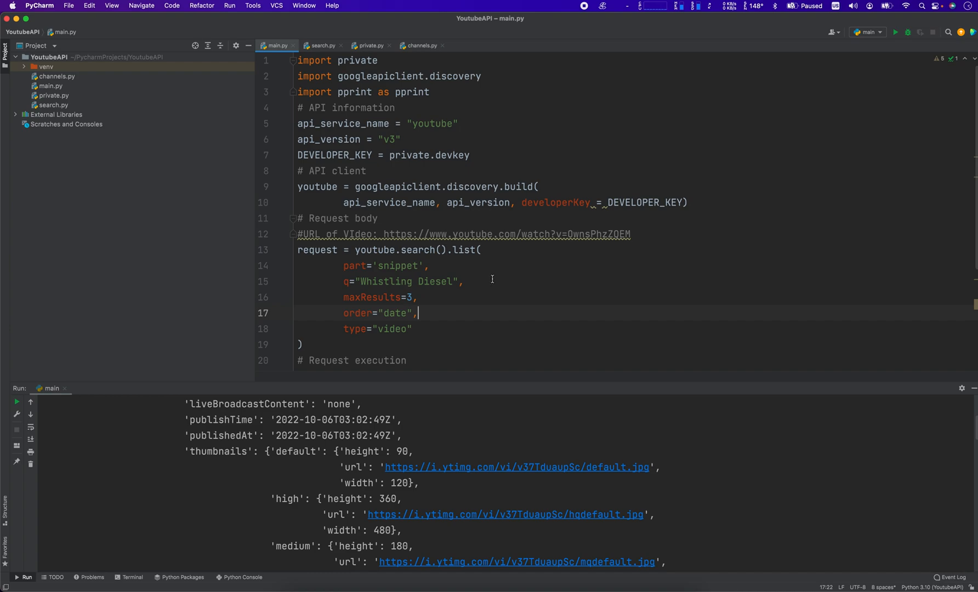
mouse_move(375, 254)
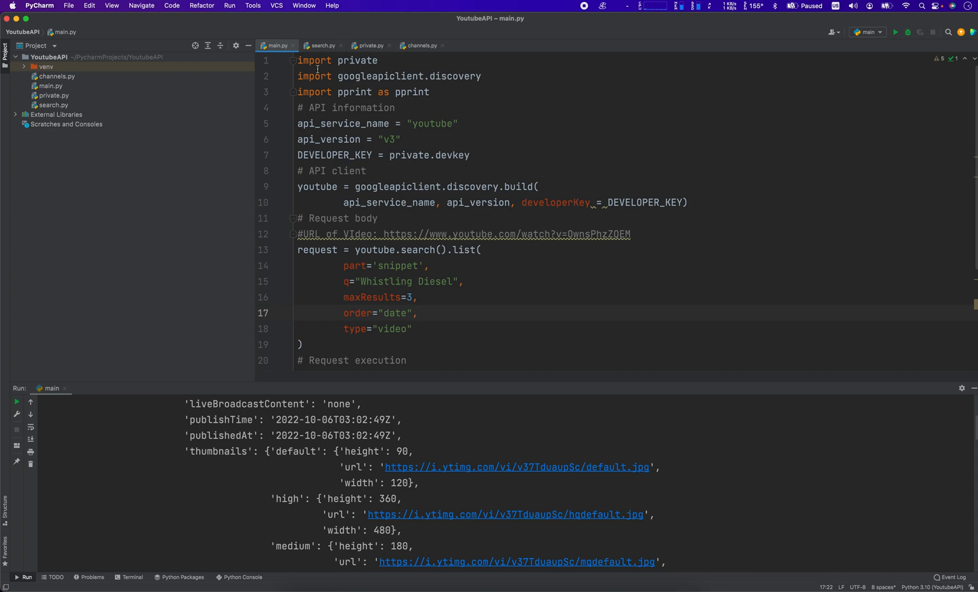
mouse_move(315, 75)
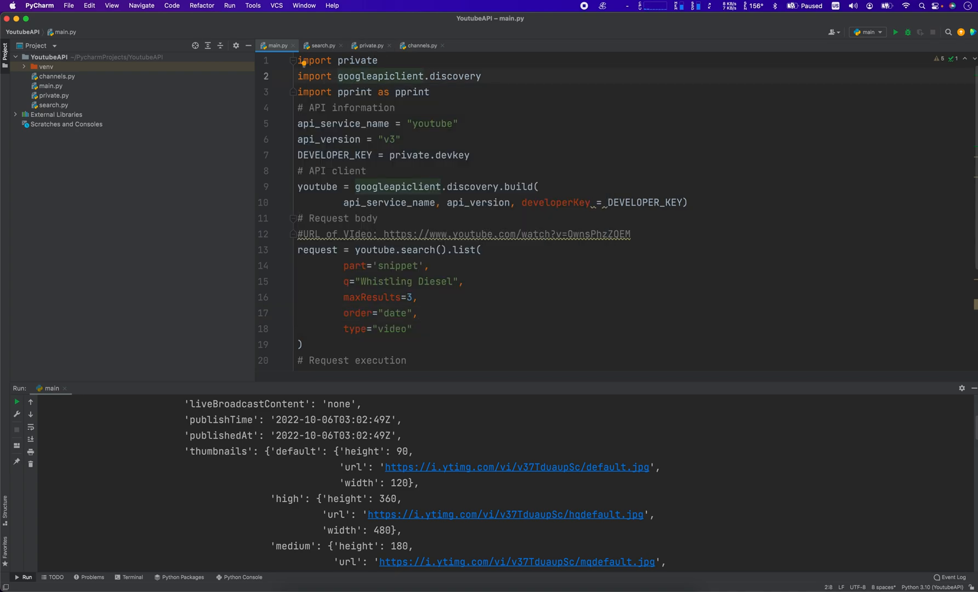
Review the googleapiclient.discovery import and the build call in main.py
double_click(409, 76)
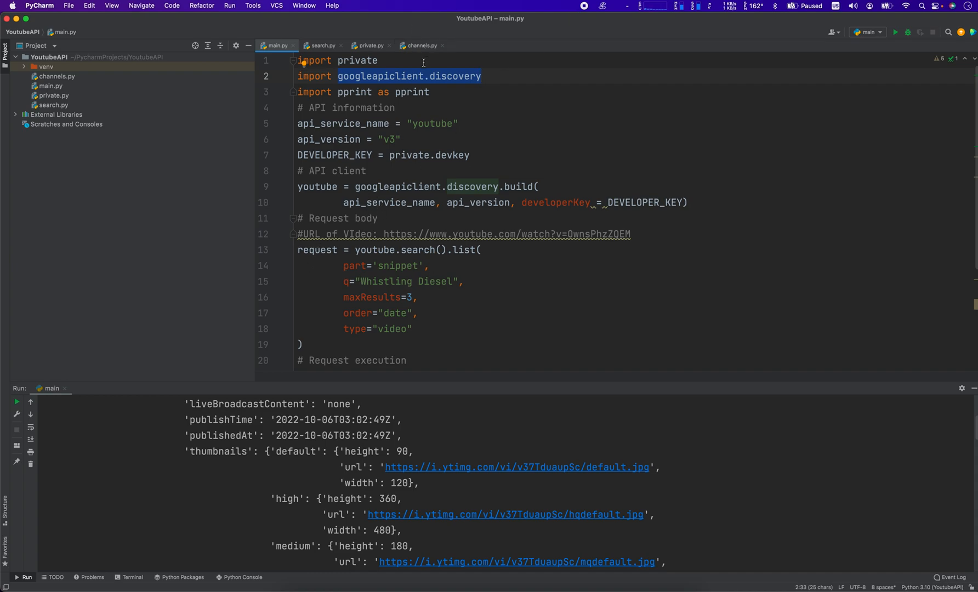
mouse_move(311, 252)
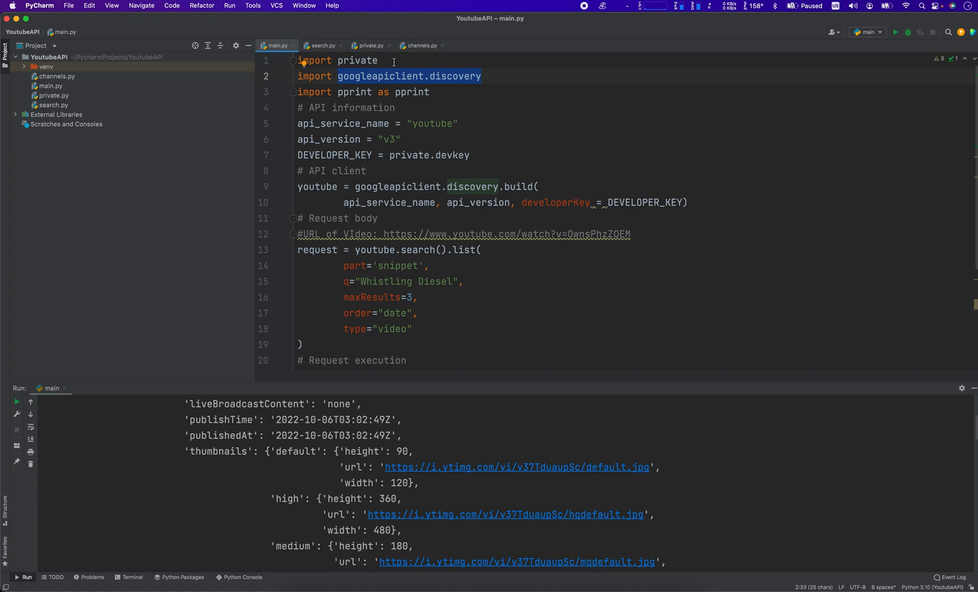
left_click(404, 92)
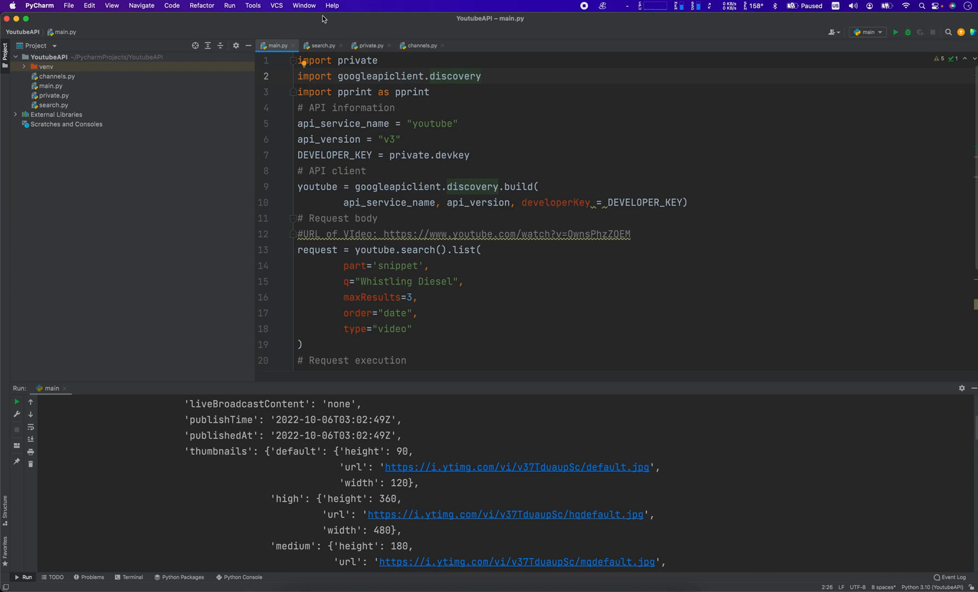
mouse_move(388, 97)
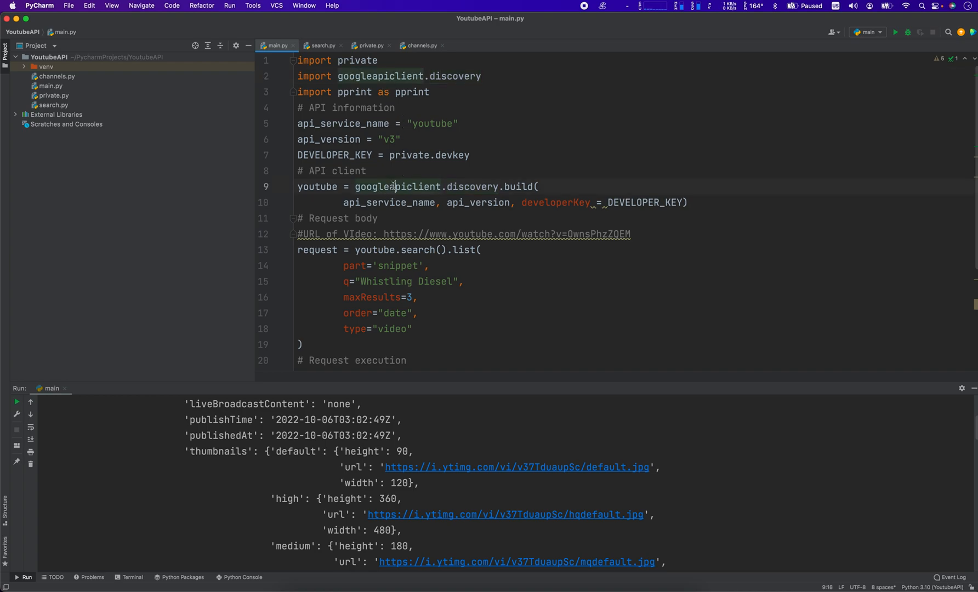
double_click(473, 186)
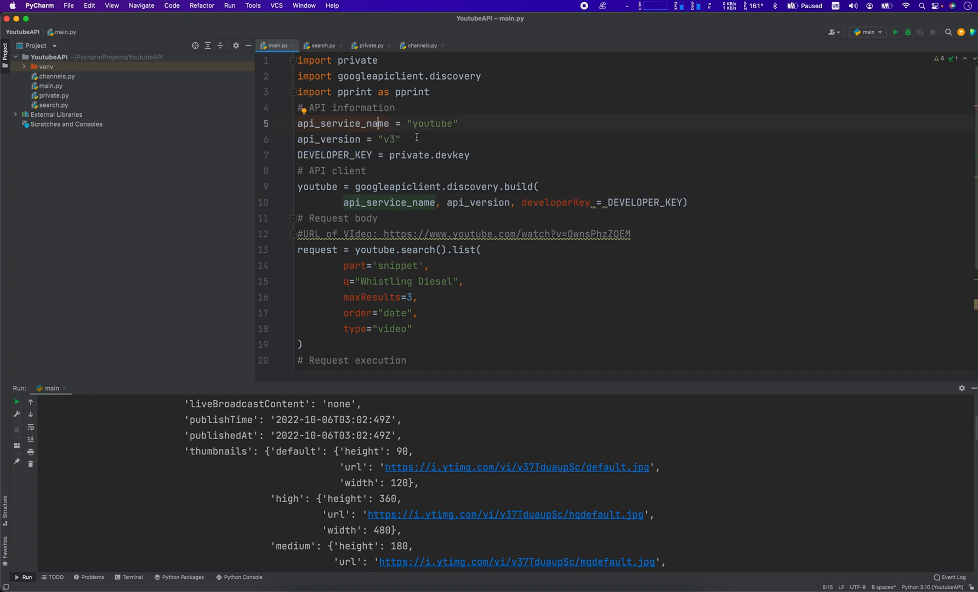
mouse_move(394, 171)
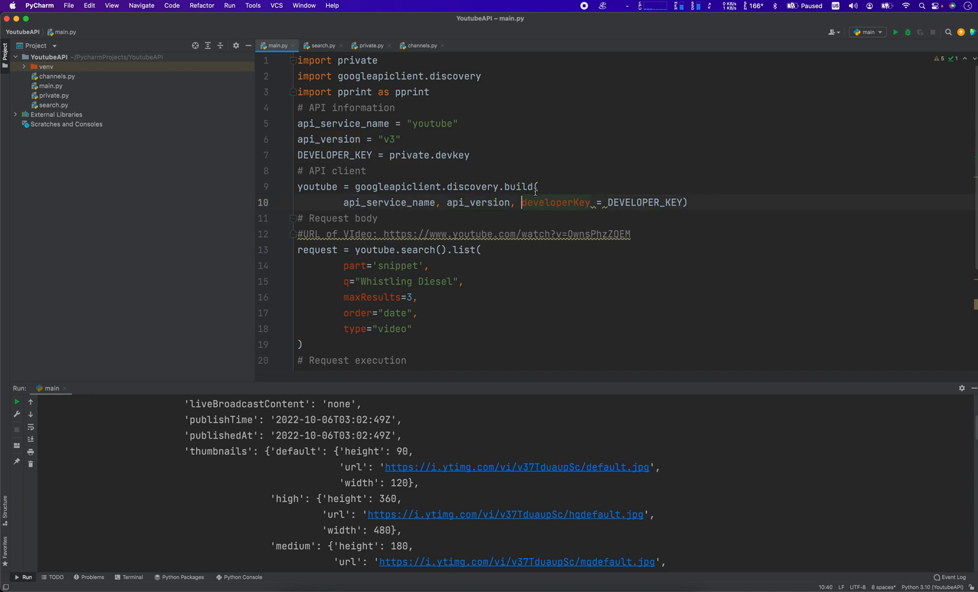
Rewrite the build arguments as api_service_name, api_version, developerKey = DEVELOPER_KEY after a dummy key
left_click_drag(520, 201, 687, 202)
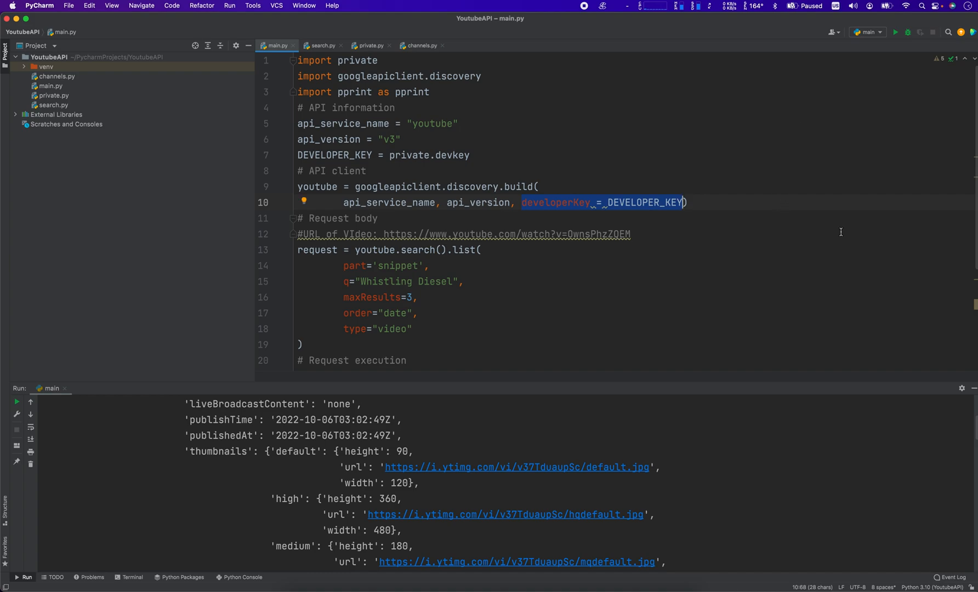
mouse_move(646, 128)
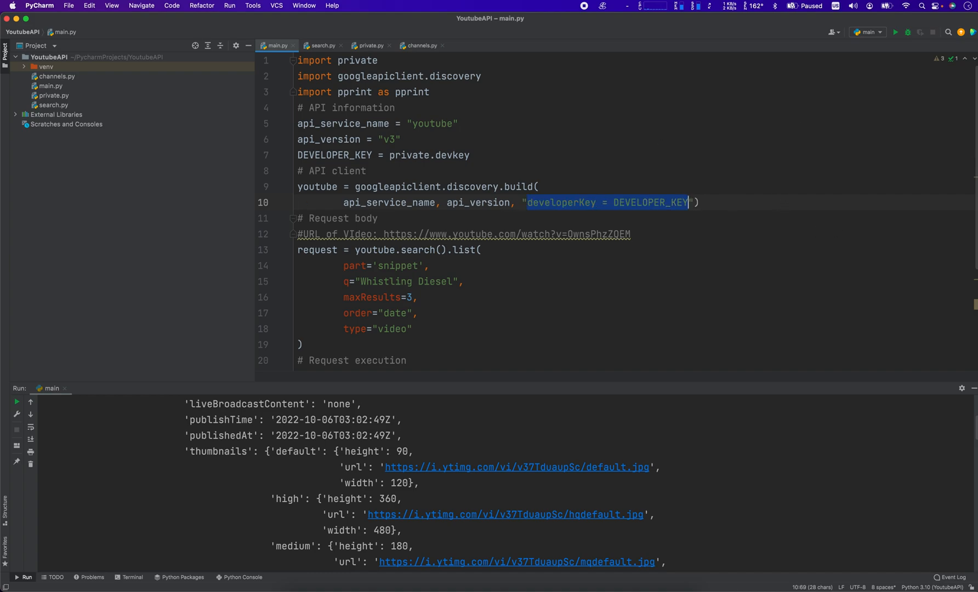
type("aksjdkashdjkahskdjsa")
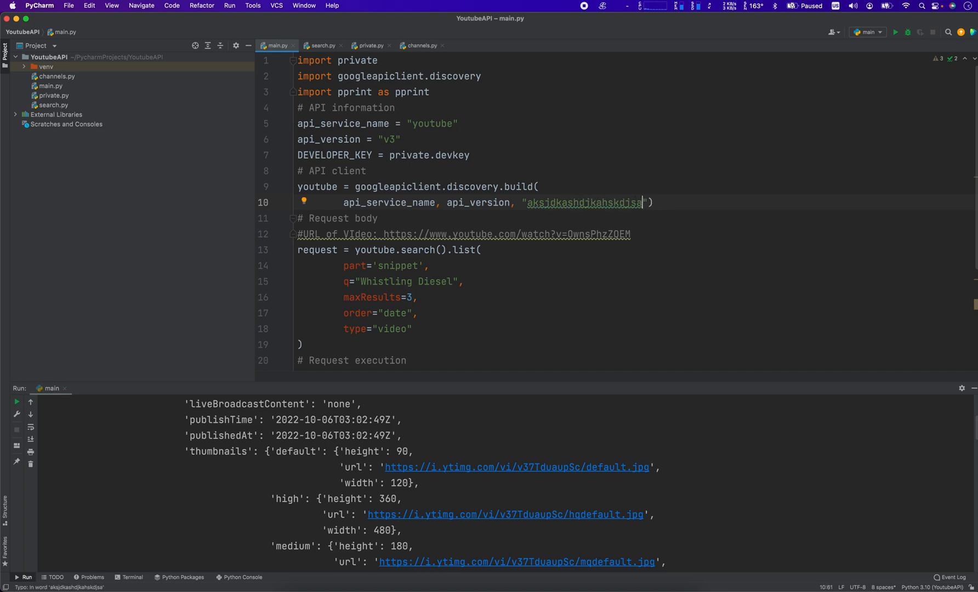
double_click(583, 201)
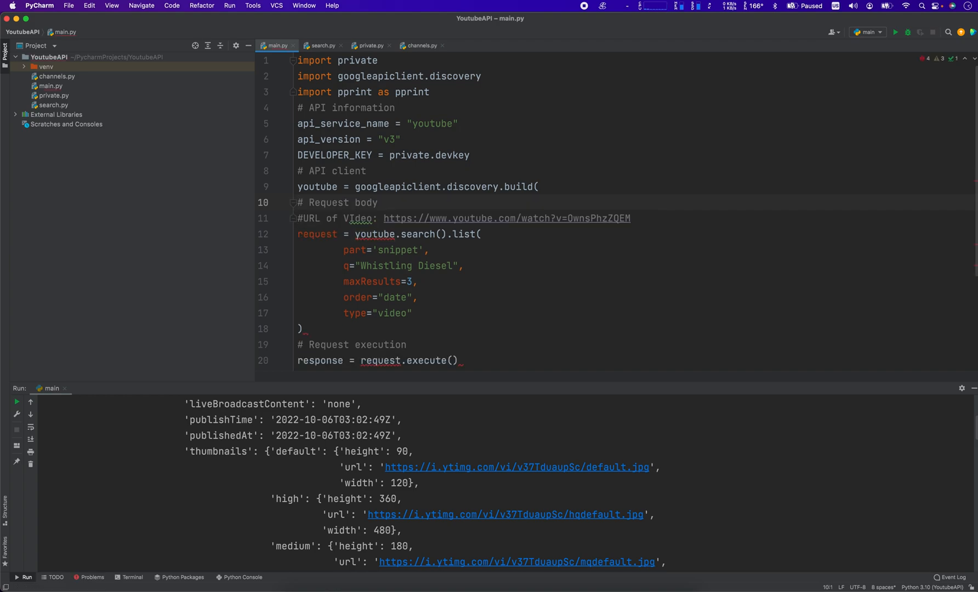
type("api_service_name, api_version, developerKey = DEVELOPER_KEY)")
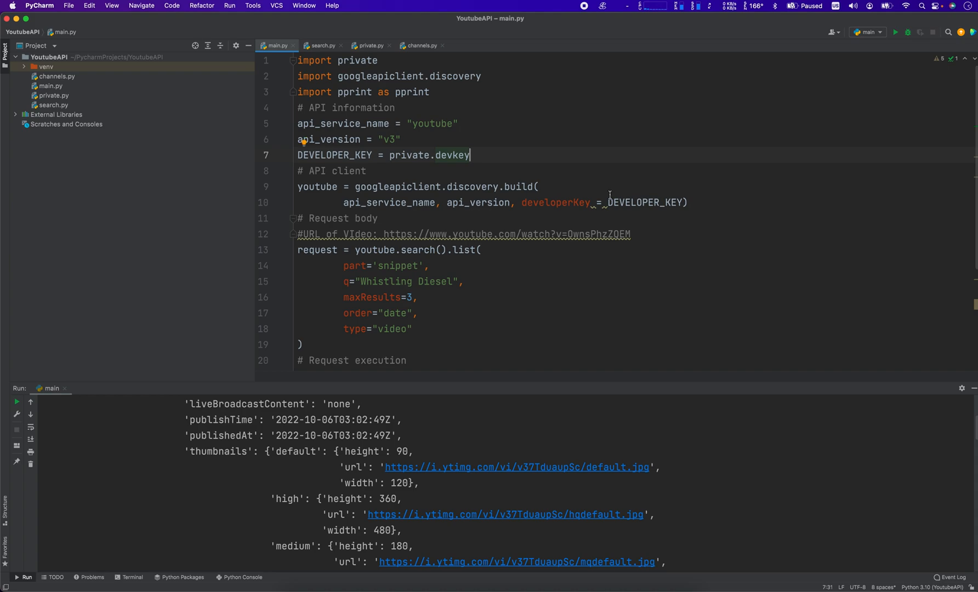
mouse_move(543, 204)
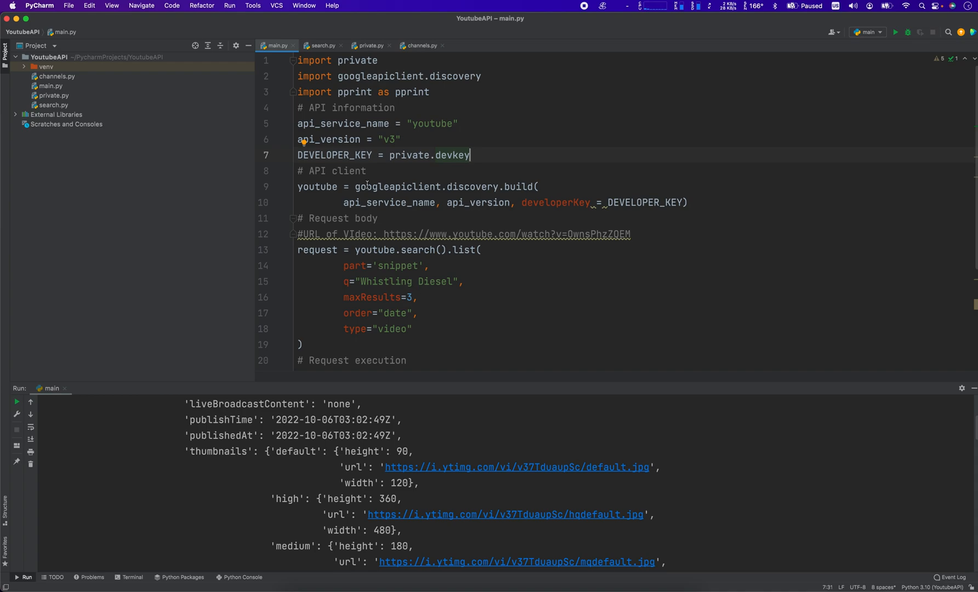
Walk through the youtube client variable, the search call and its query line
left_click(312, 186)
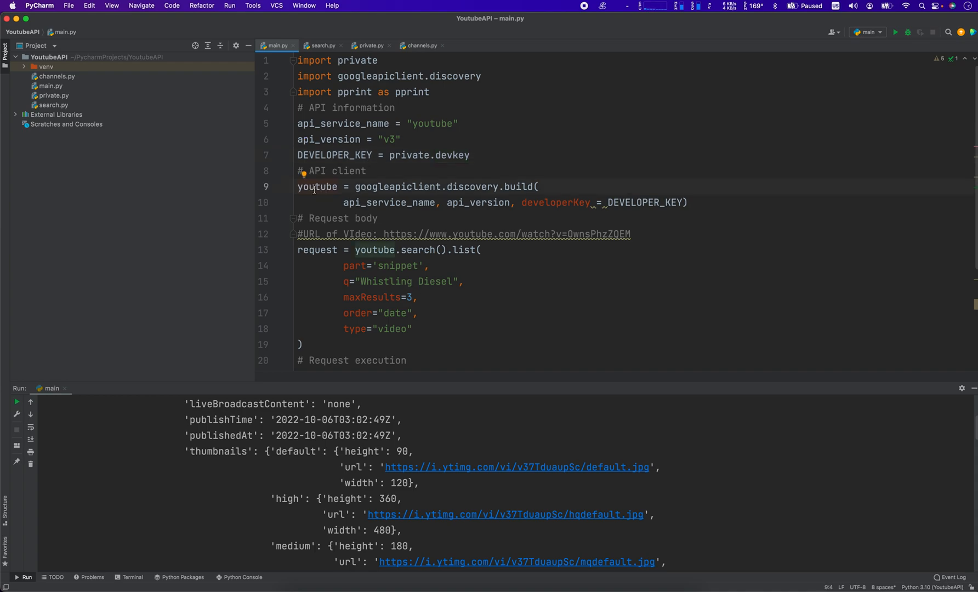
double_click(317, 187)
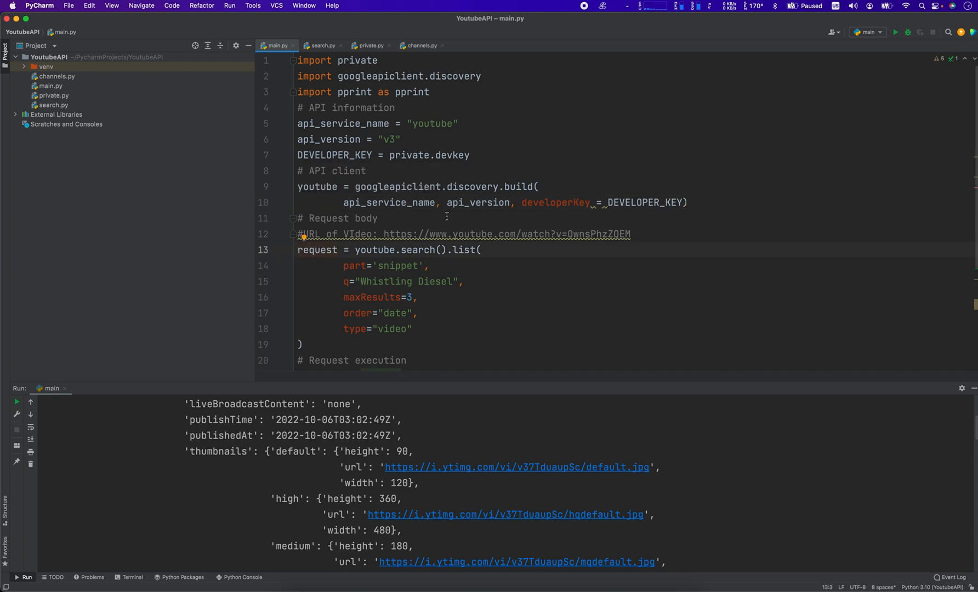
scroll("down", 3)
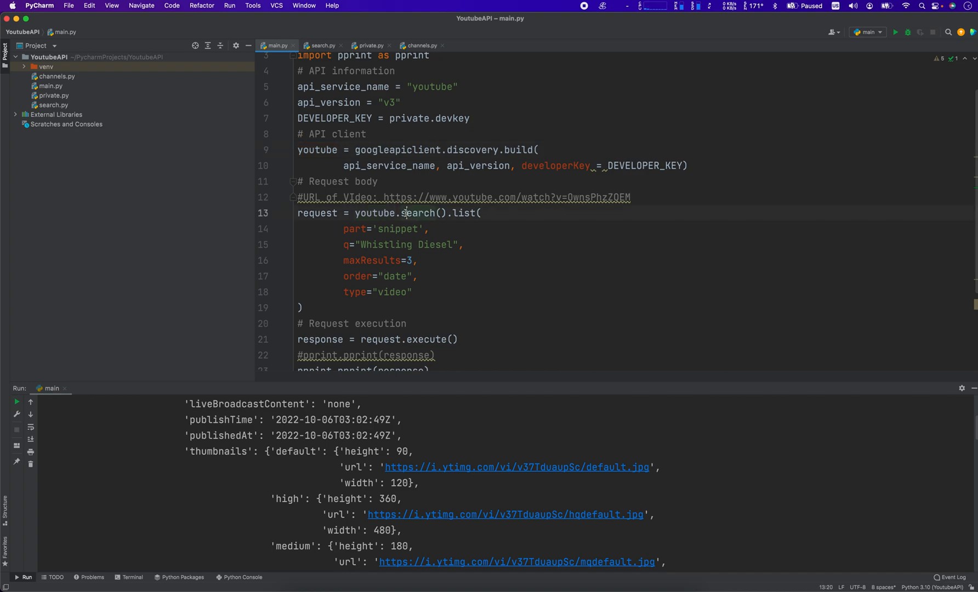
mouse_move(545, 585)
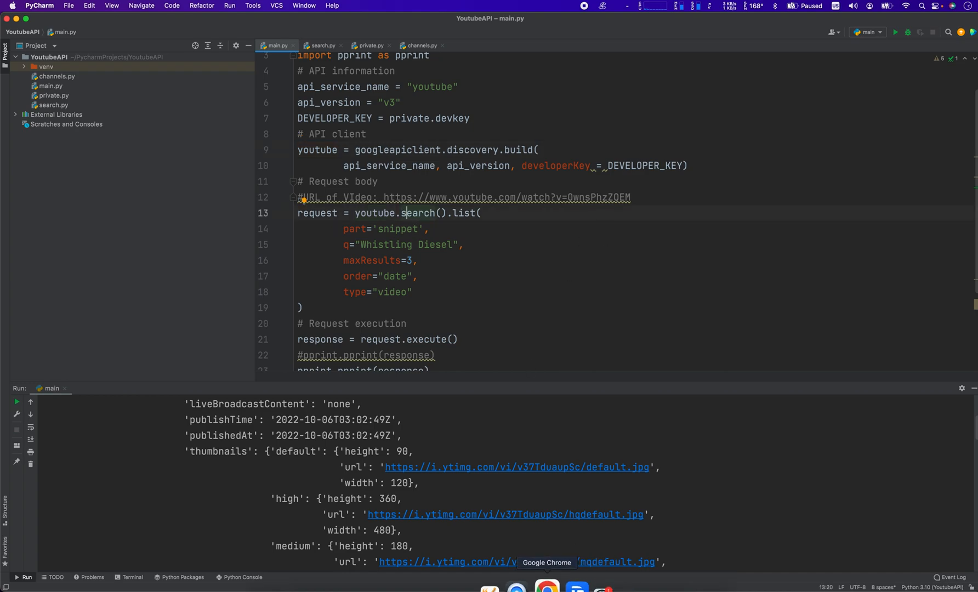
mouse_move(515, 105)
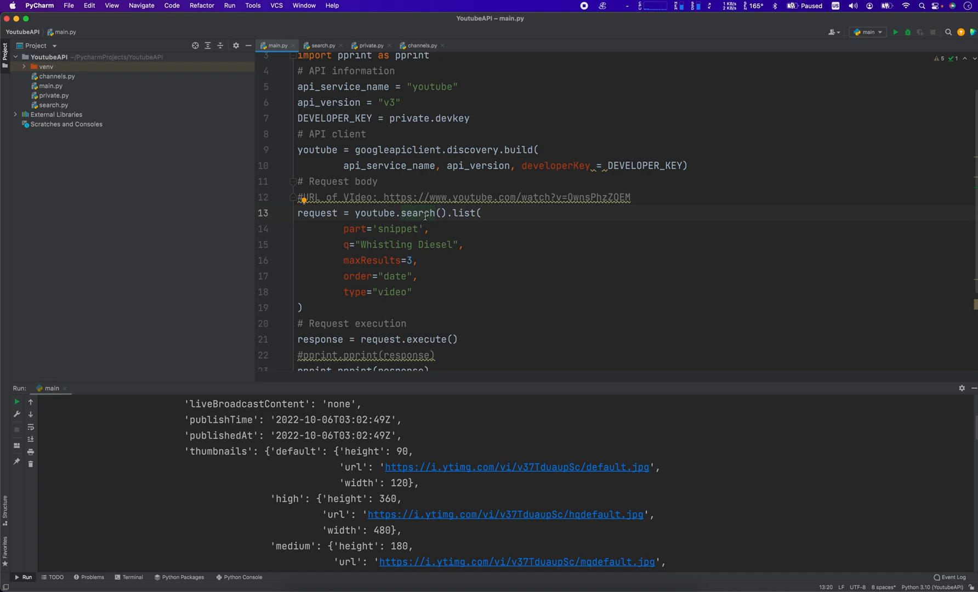
mouse_move(417, 229)
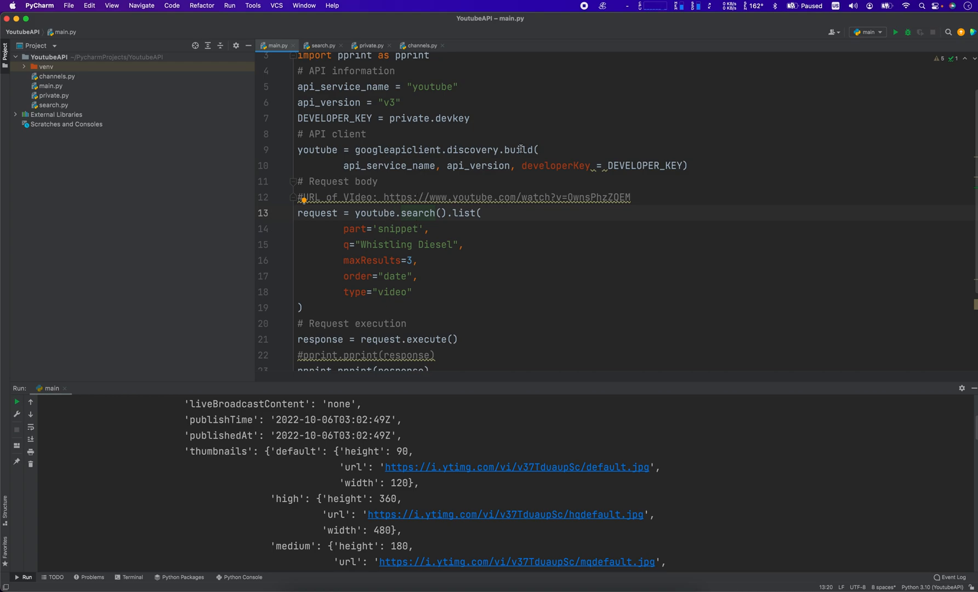
mouse_move(409, 220)
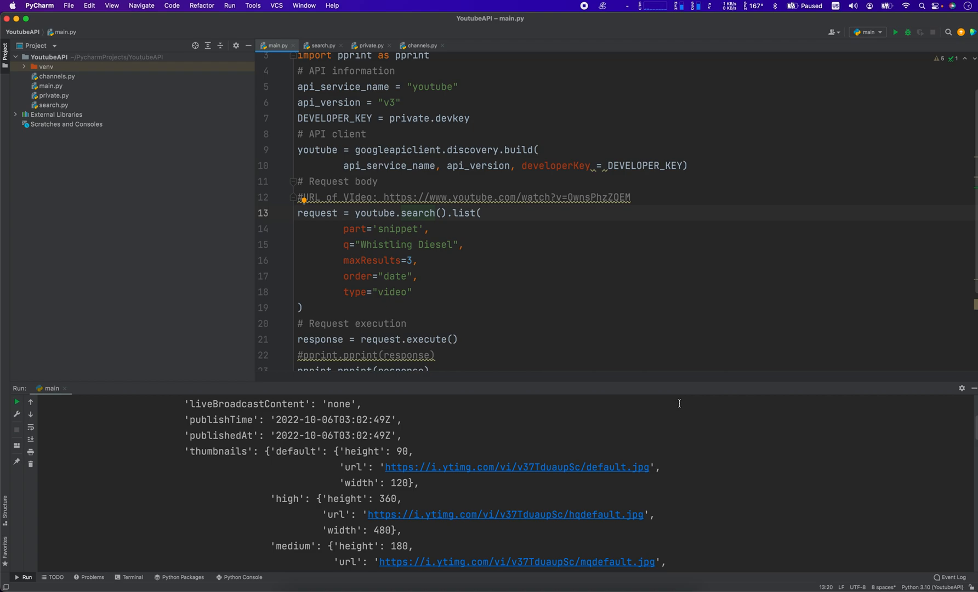
mouse_move(767, 428)
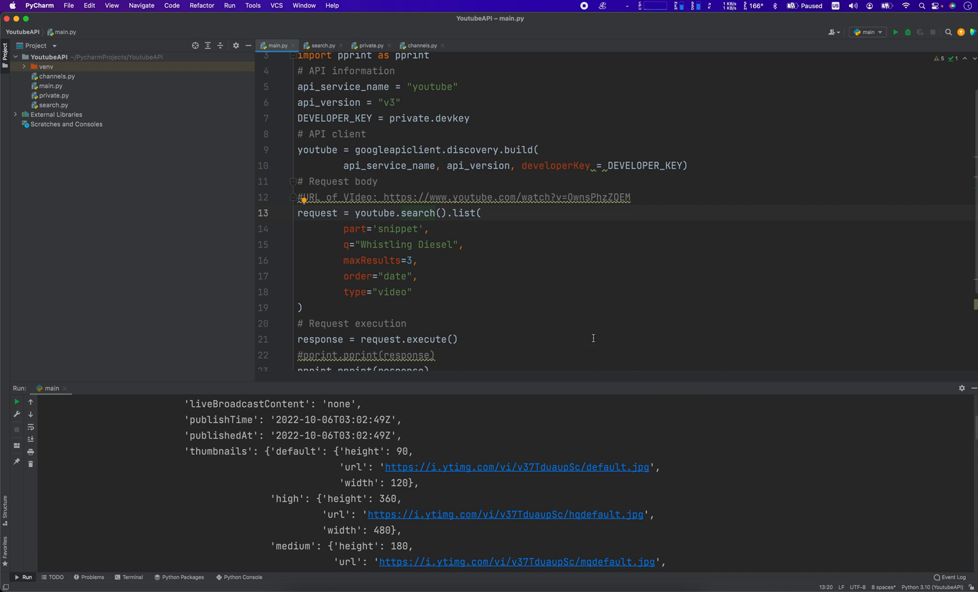
double_click(417, 212)
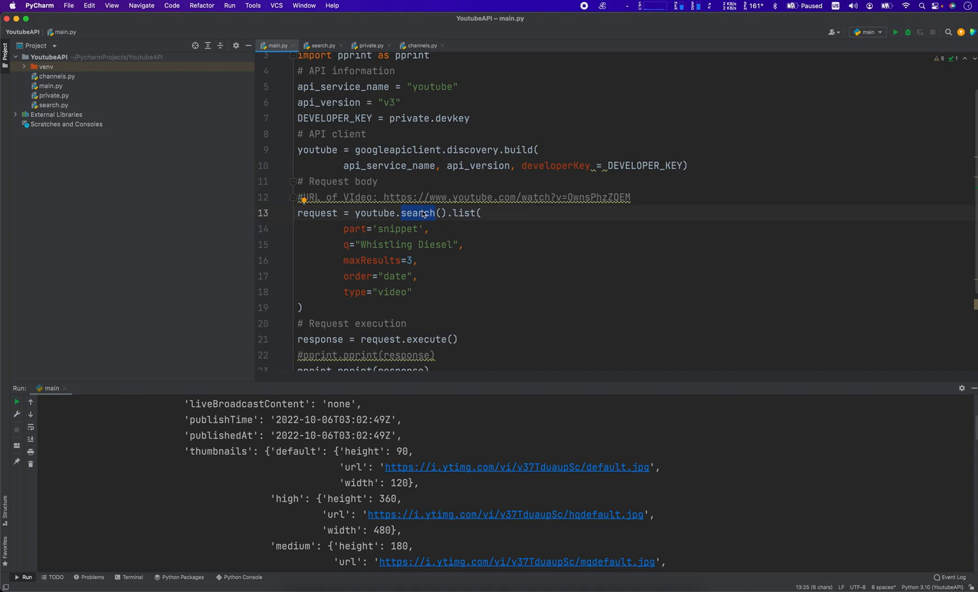
left_click(429, 228)
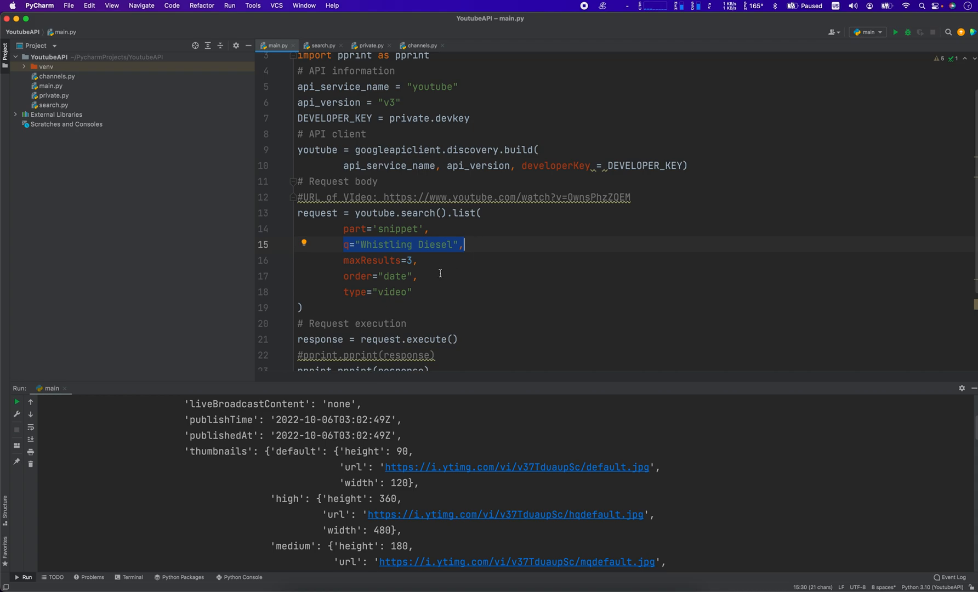
Replace the maxResults value of 3 with 10, leaving type 'video' selected
left_click(421, 260)
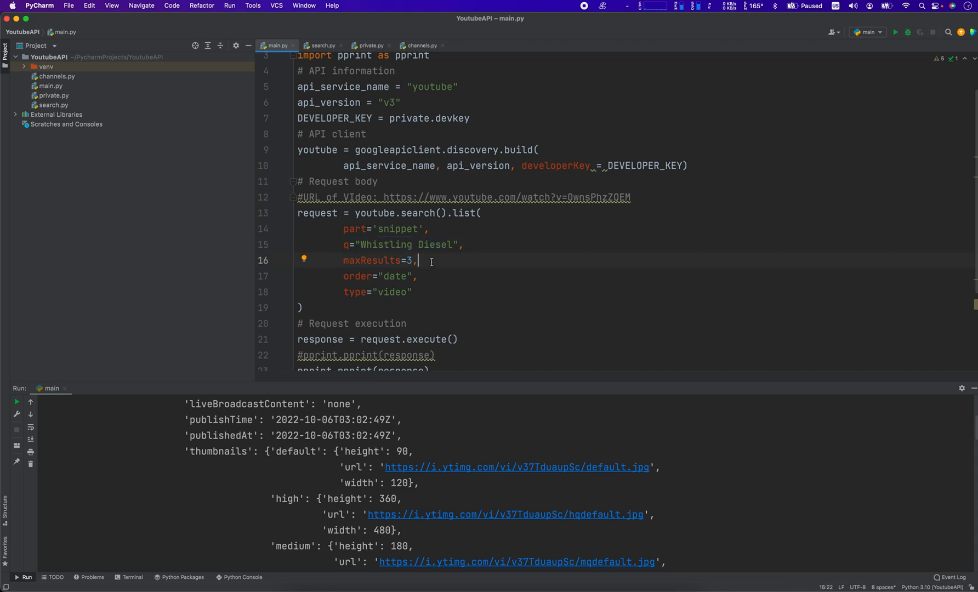
double_click(409, 260)
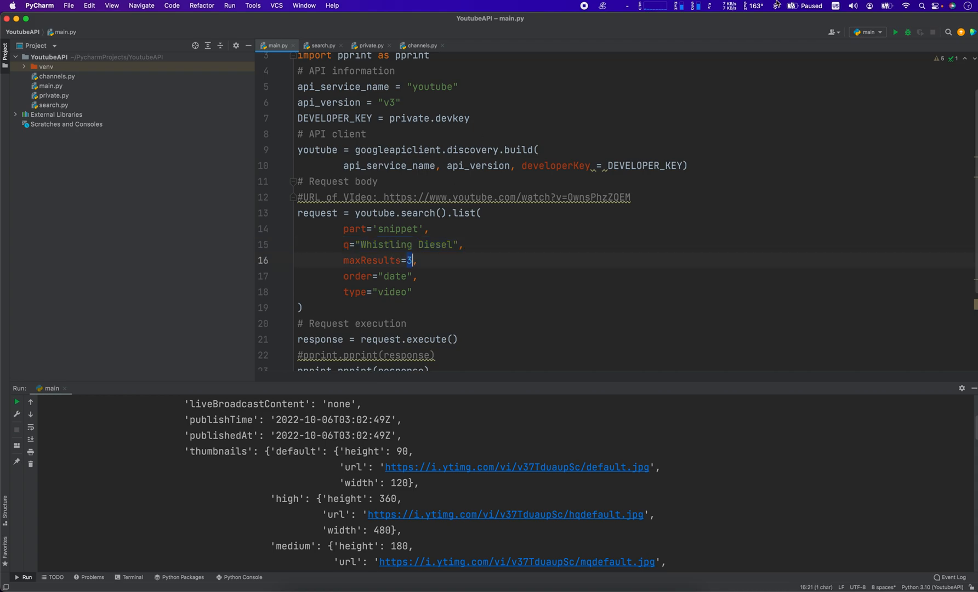
type("100")
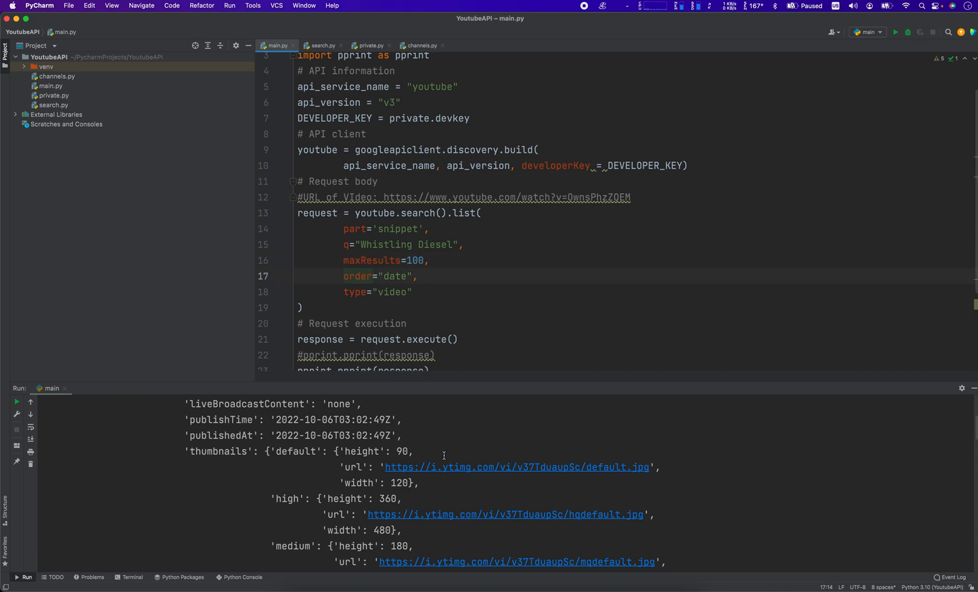
left_click(411, 292)
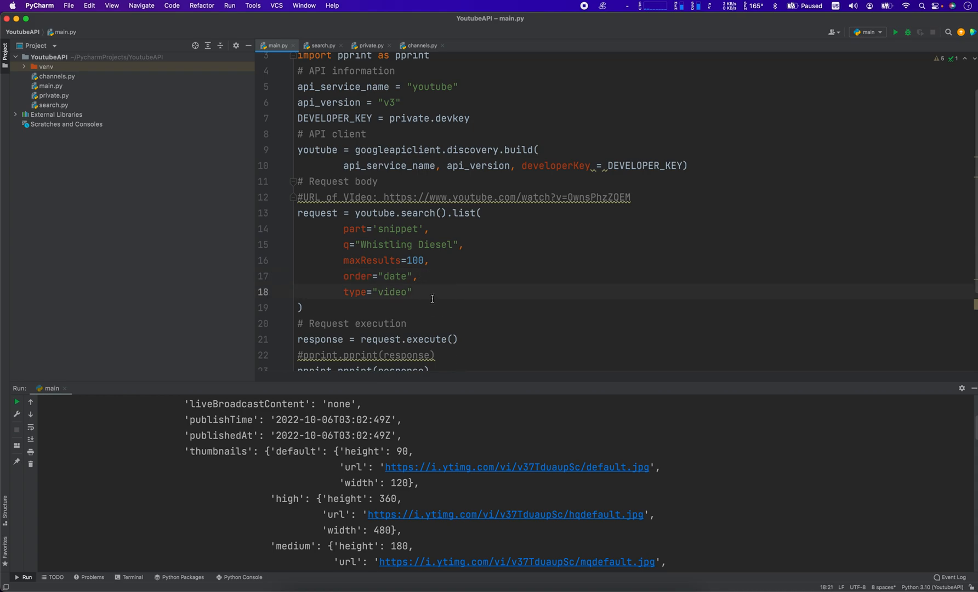
mouse_move(426, 296)
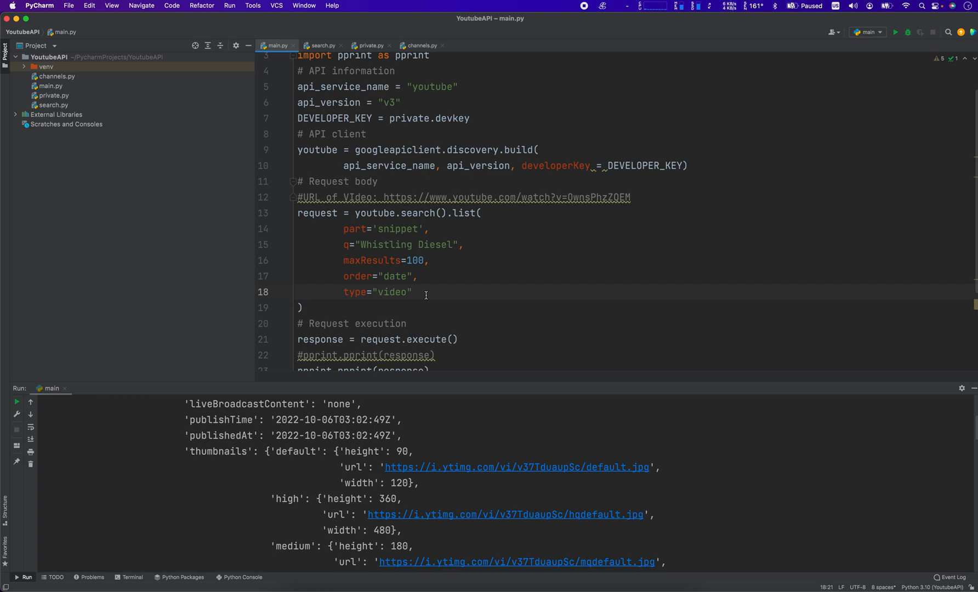
mouse_move(385, 288)
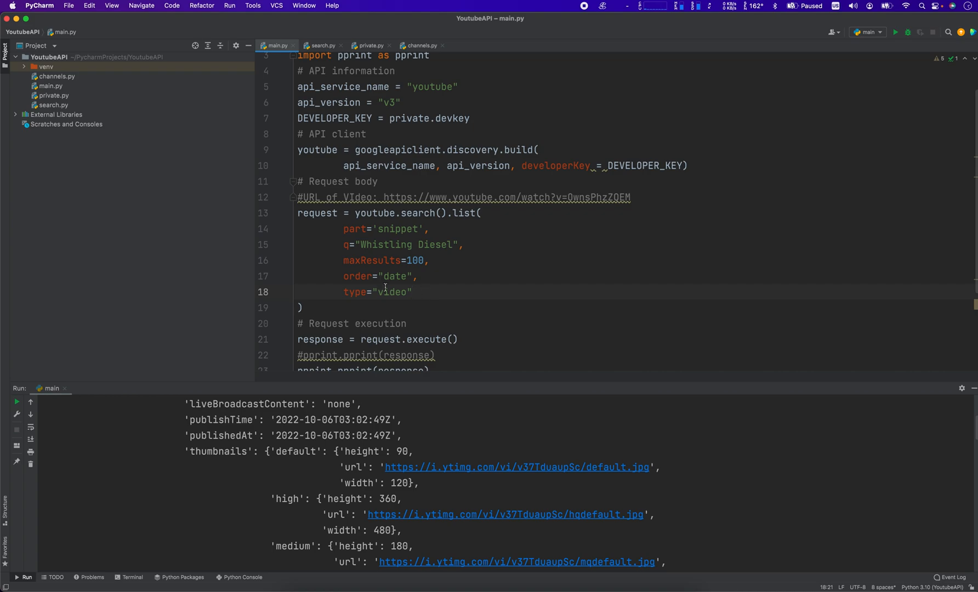
double_click(392, 291)
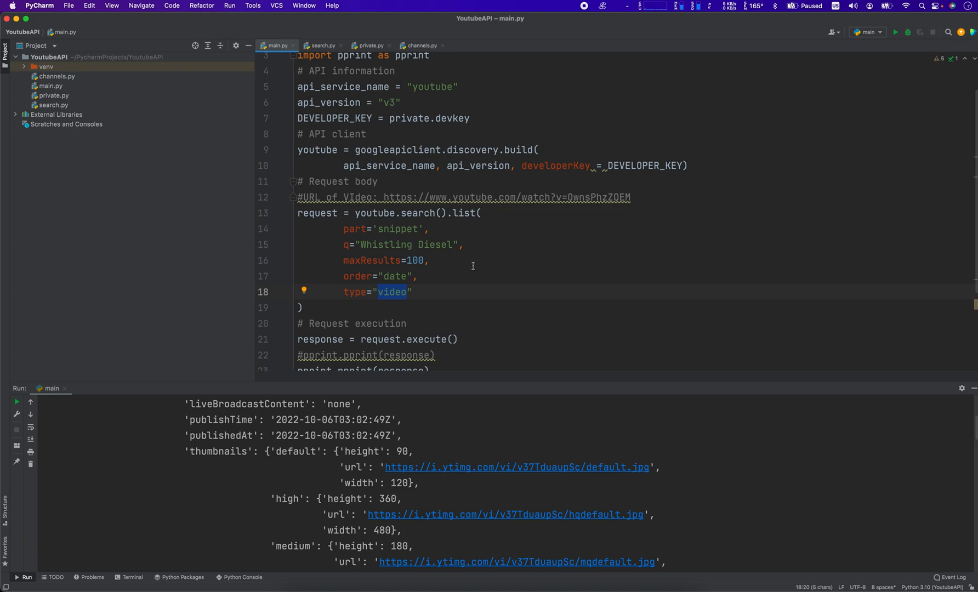
mouse_move(366, 328)
type("0")
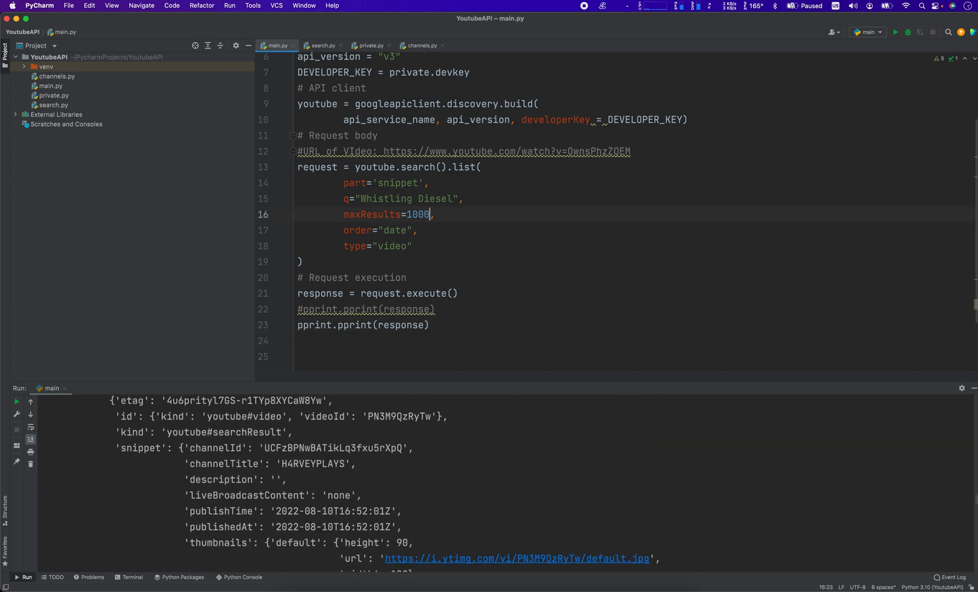
Run main.py, scroll the output, trim maxResults with Backspace and run again
left_click(894, 32)
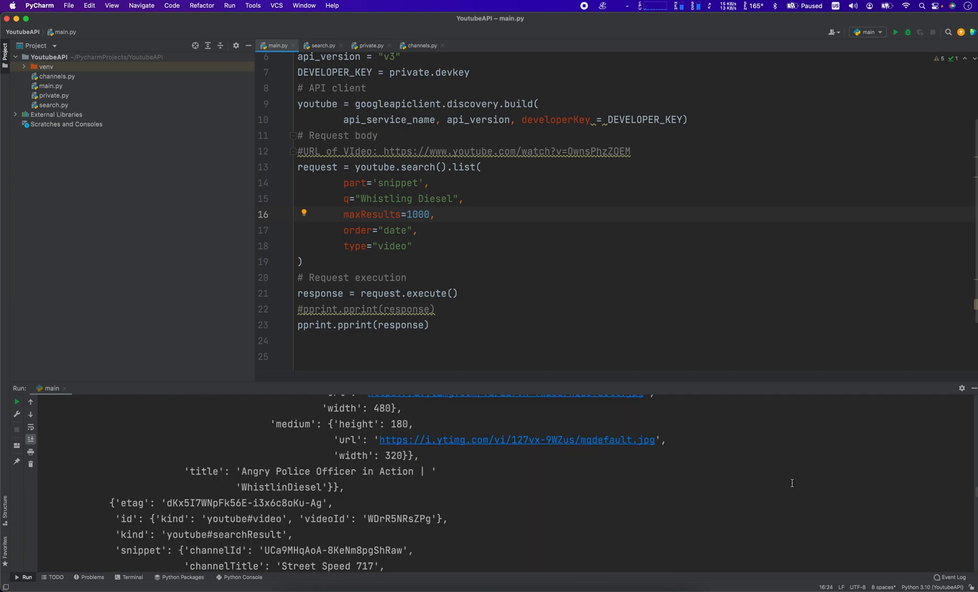
scroll("down", 3)
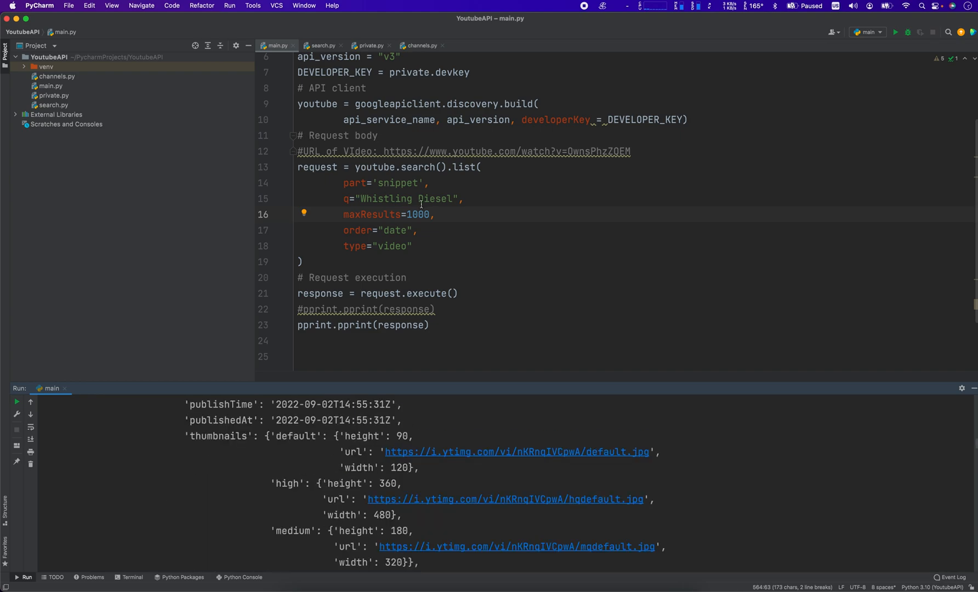
key("Backspace")
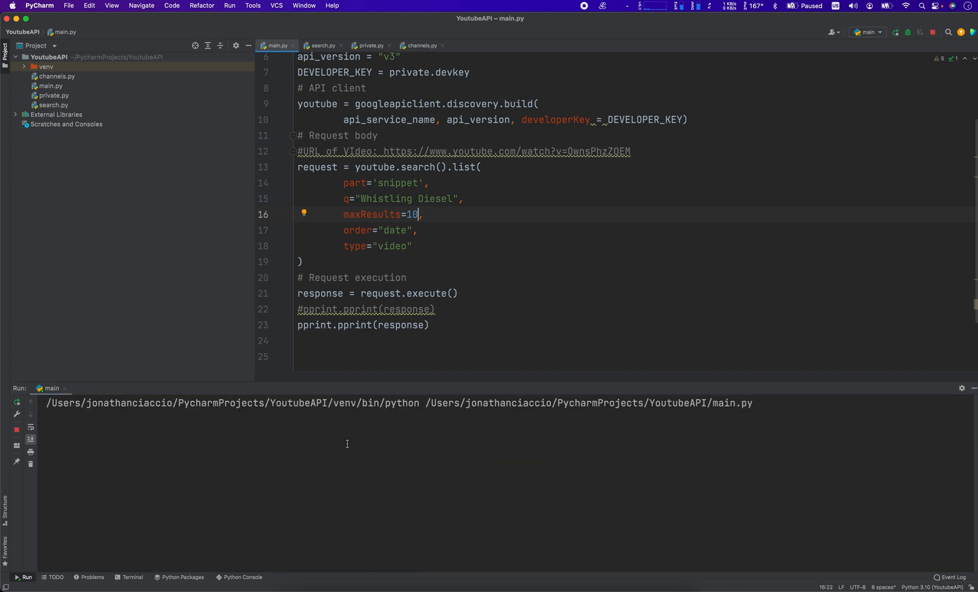
left_click(894, 31)
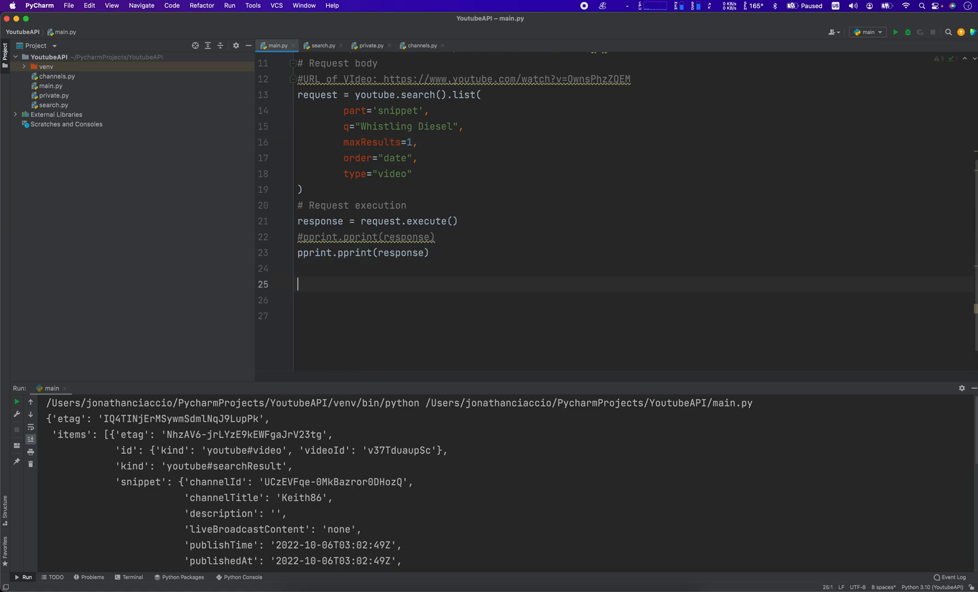
Add pprint.pprint(response['items']) and run the script to print only the items
type("pprint")
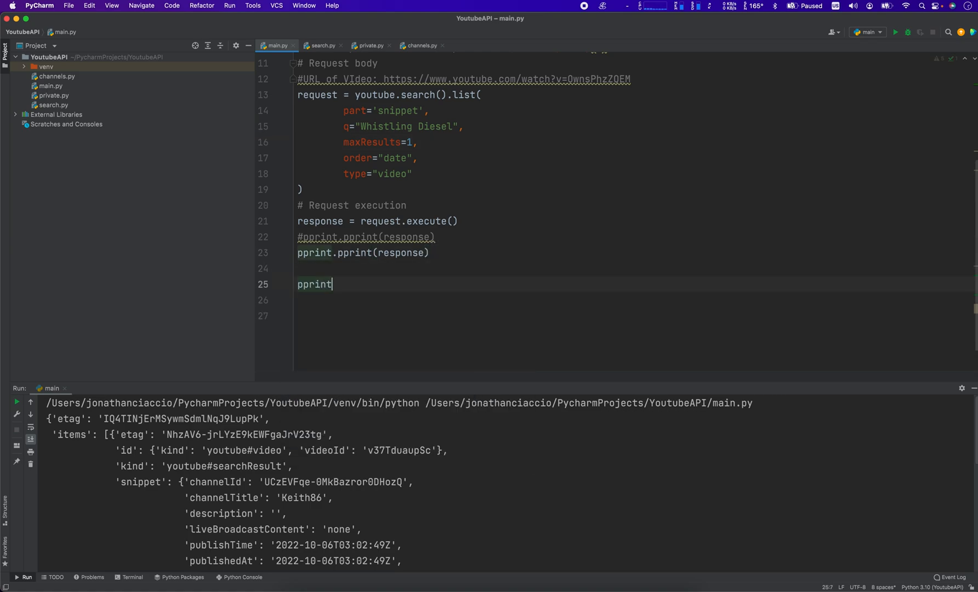
type(".pprint(response[")
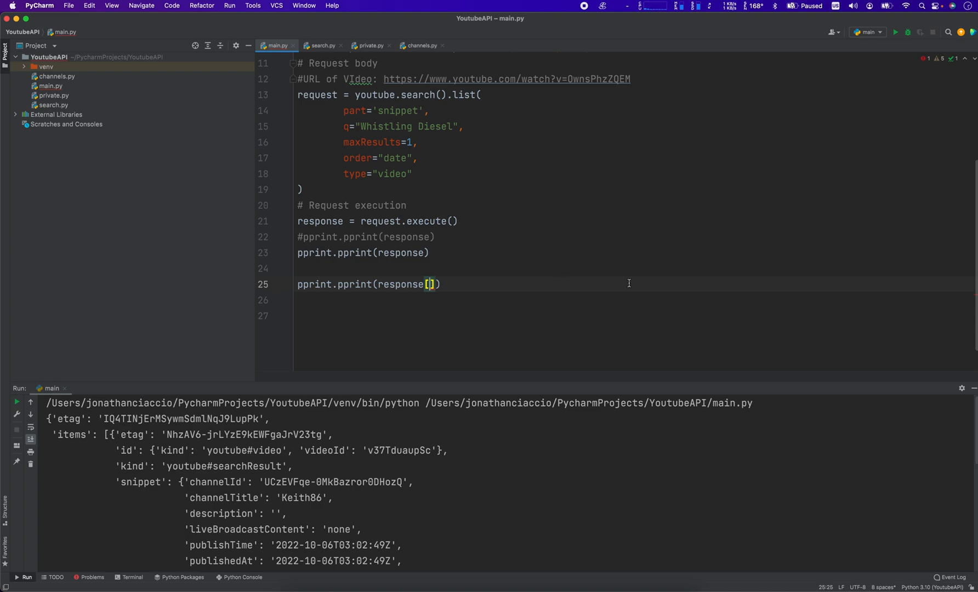
type("'item'")
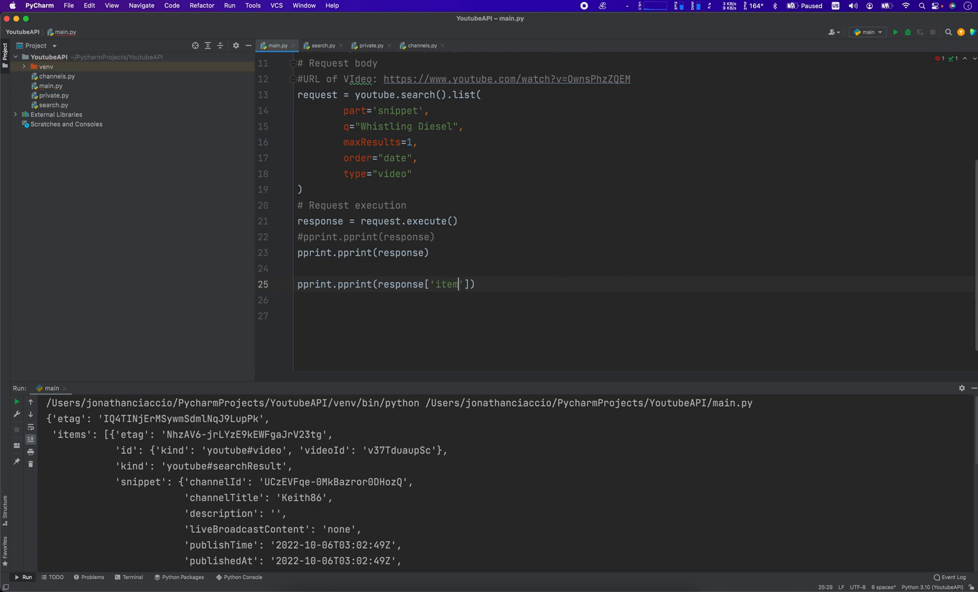
type("s")
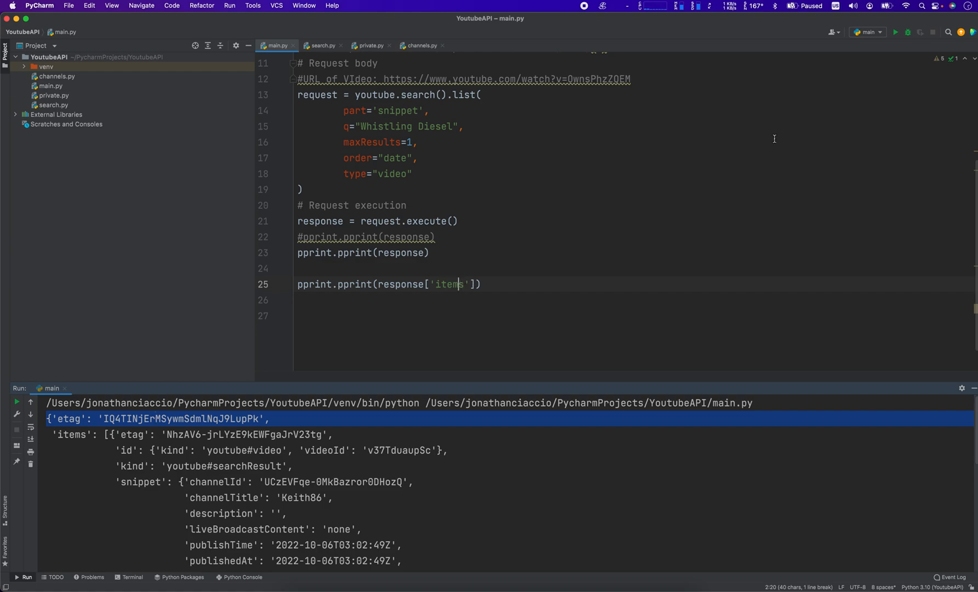
left_click(894, 31)
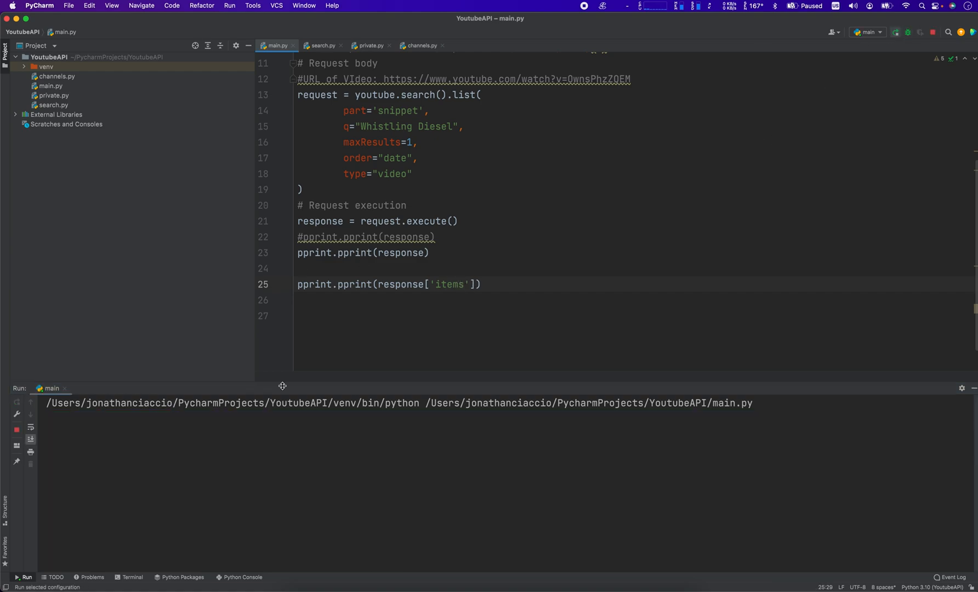
Index the first item with response['items'][0] and rerun the script
left_click(895, 32)
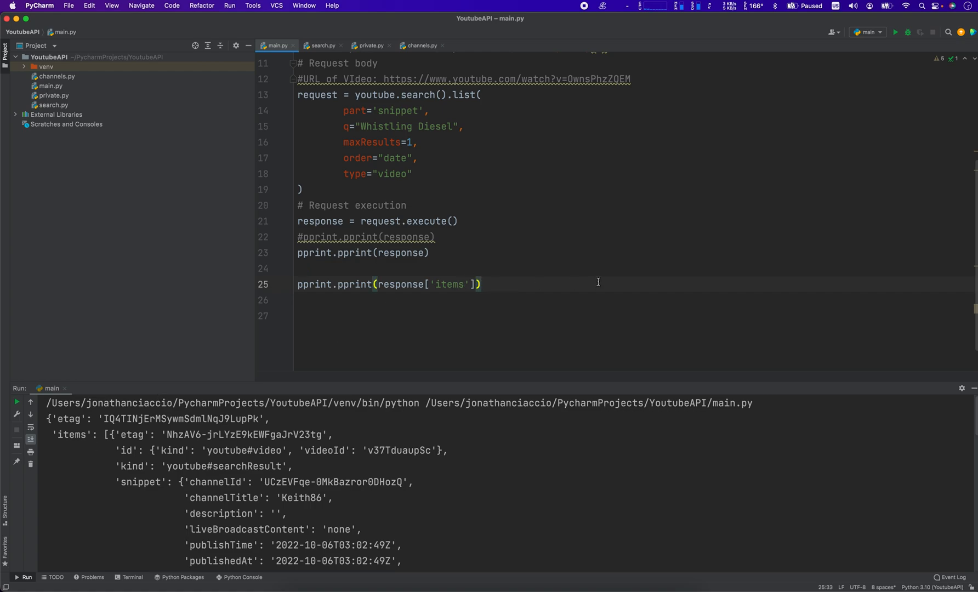
type("[]")
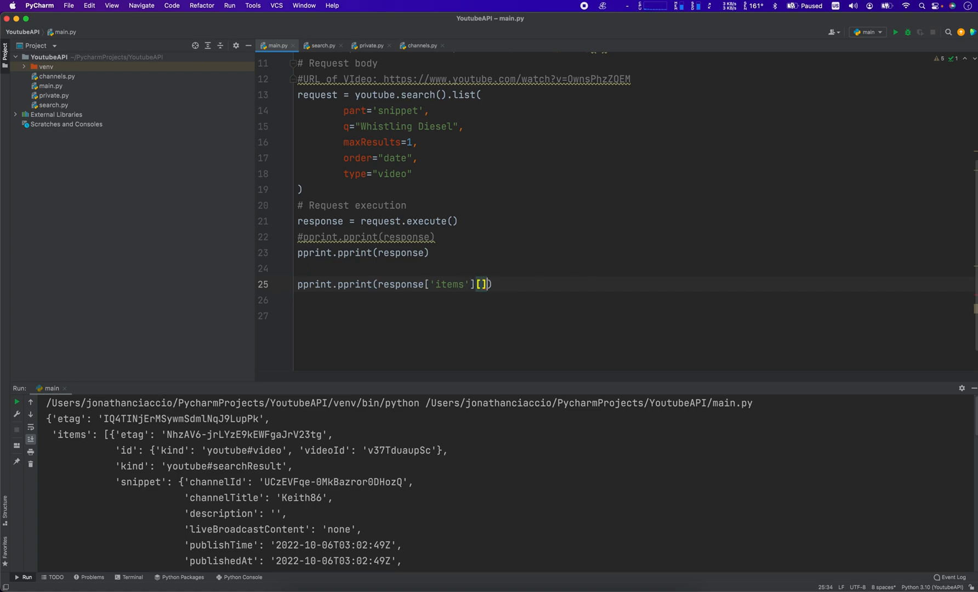
type("0")
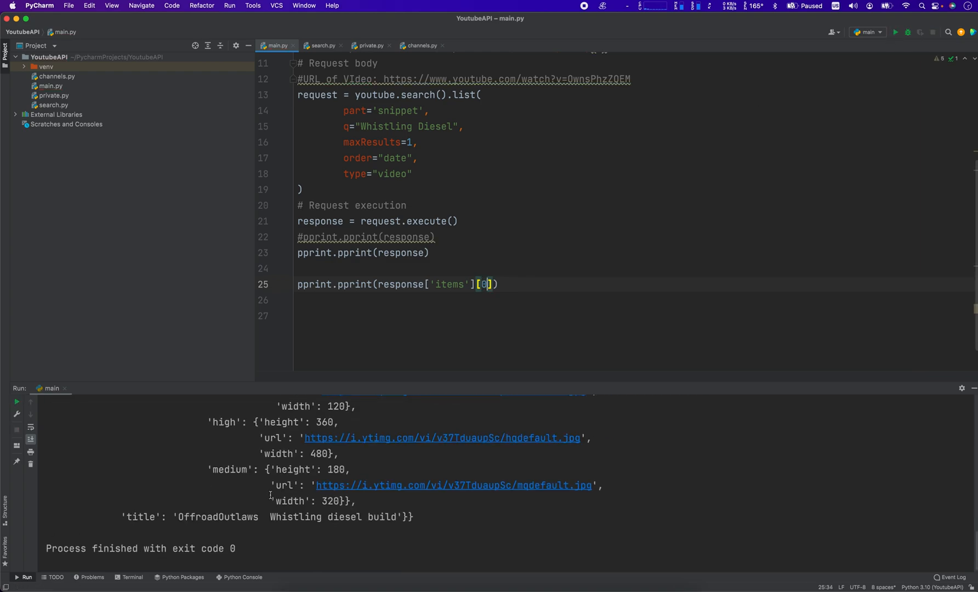
left_click(895, 31)
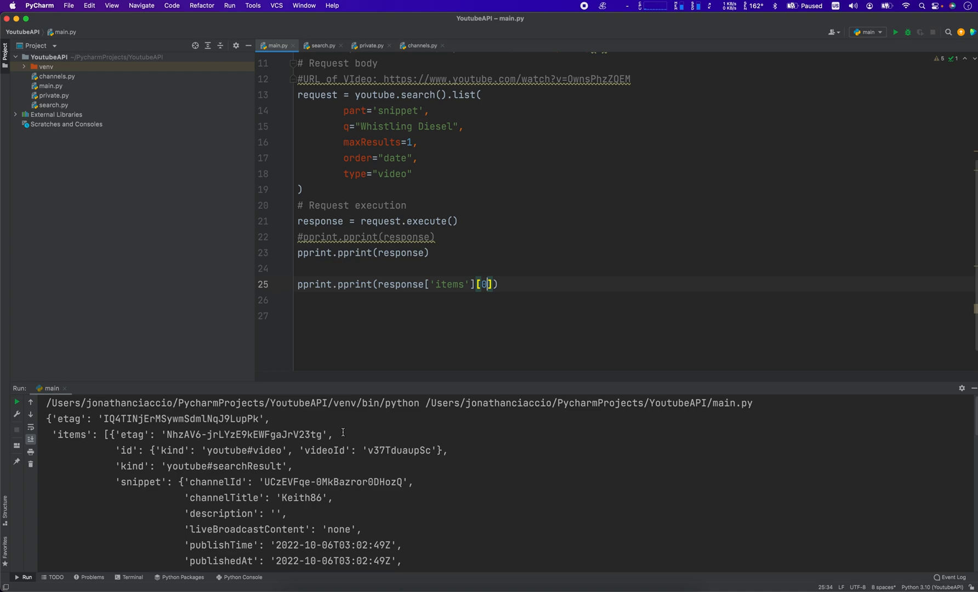
mouse_move(644, 105)
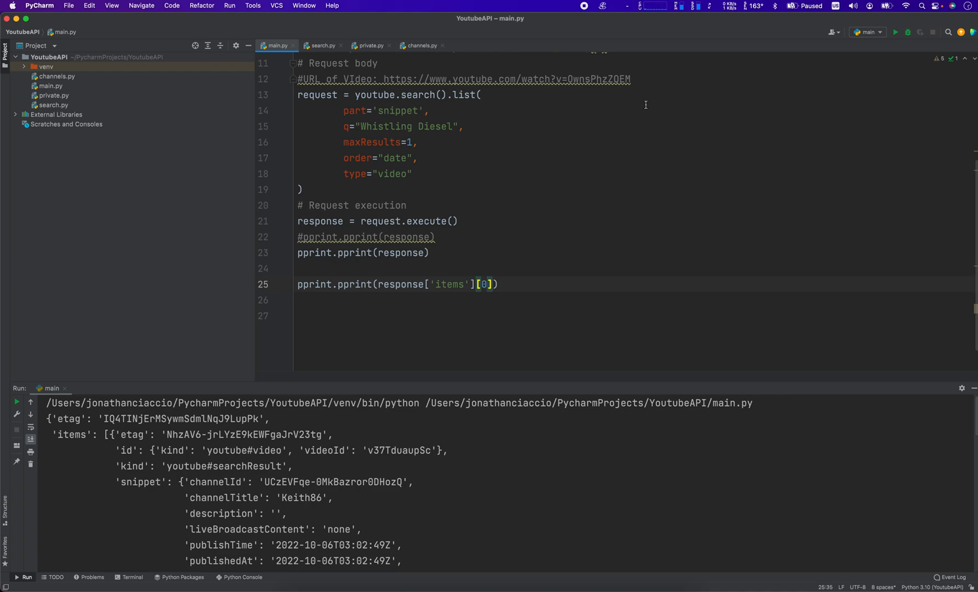
Extend the lookup to response['items'][0]['id']['kind'] with a further index
type("[]")
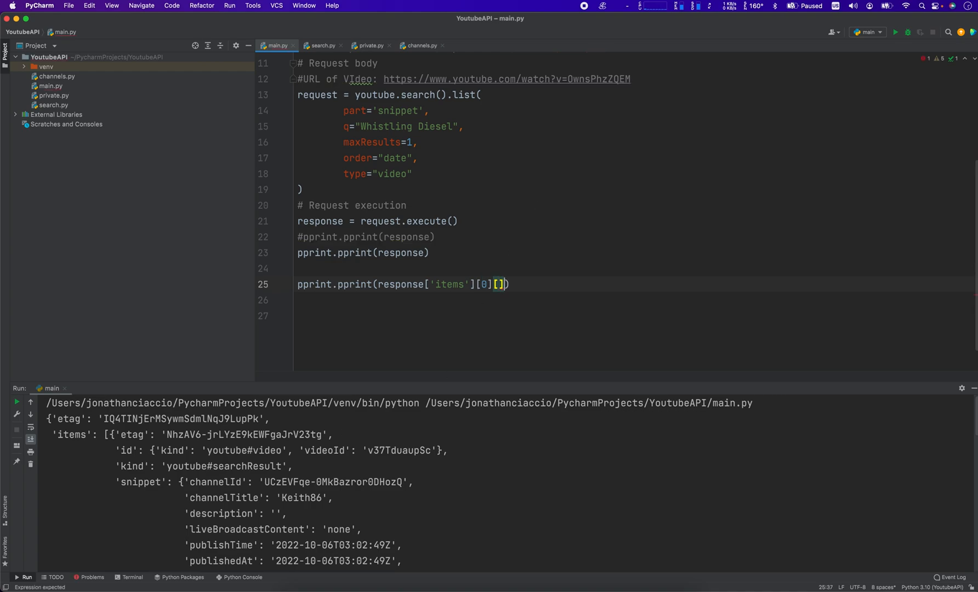
type("'")
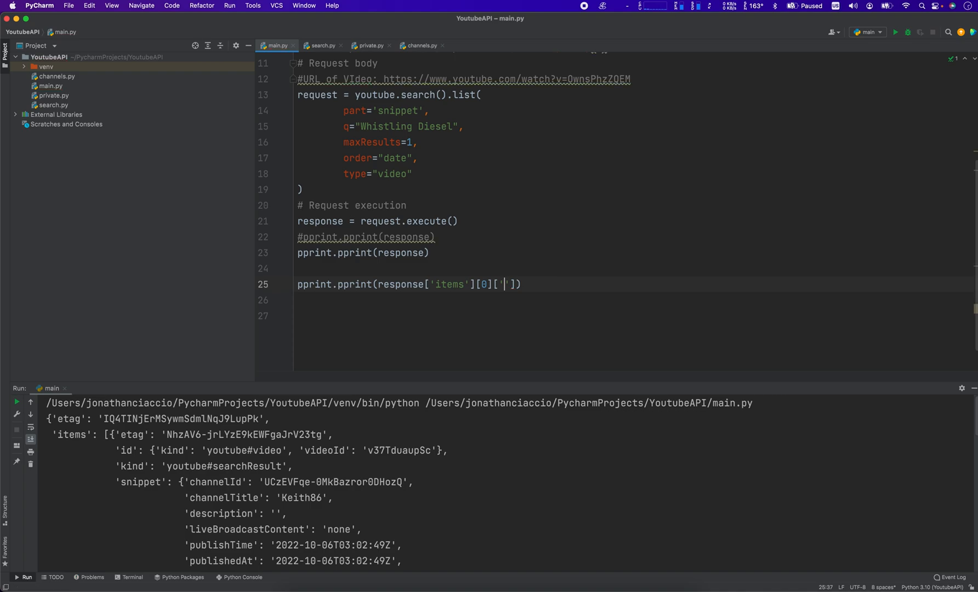
type("id")
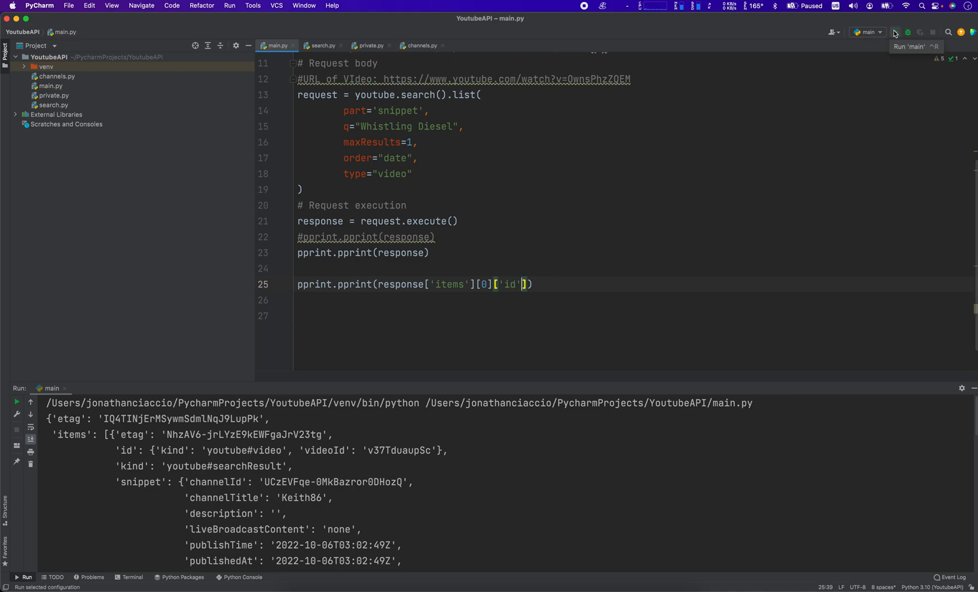
type("[]")
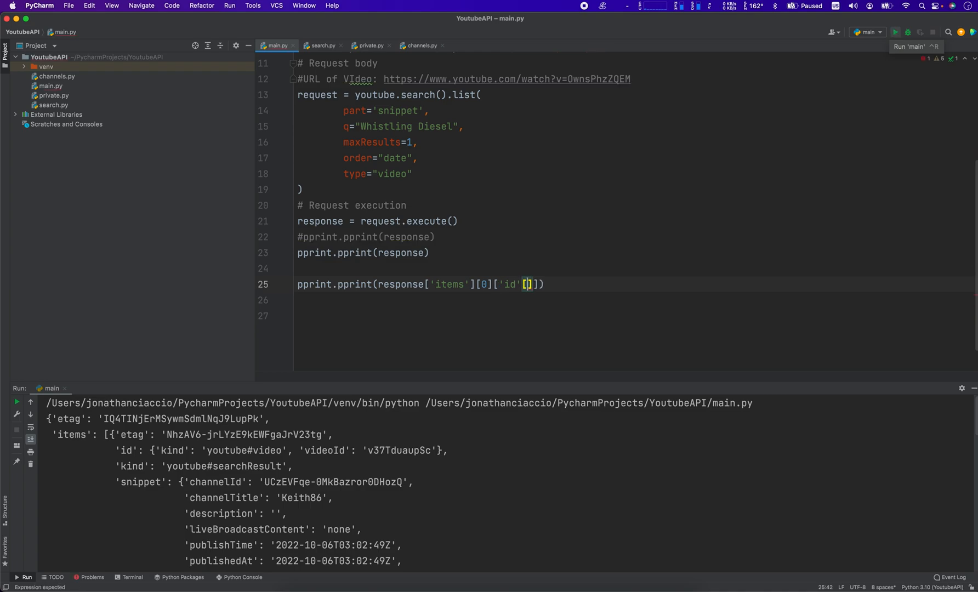
type("'kind'")
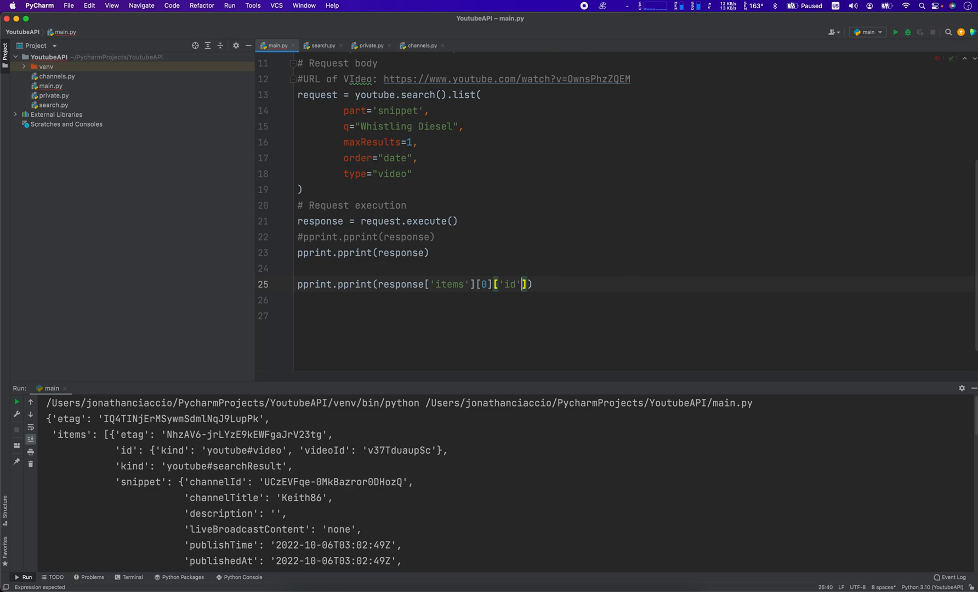
type("[]")
left_click(634, 254)
type("#")
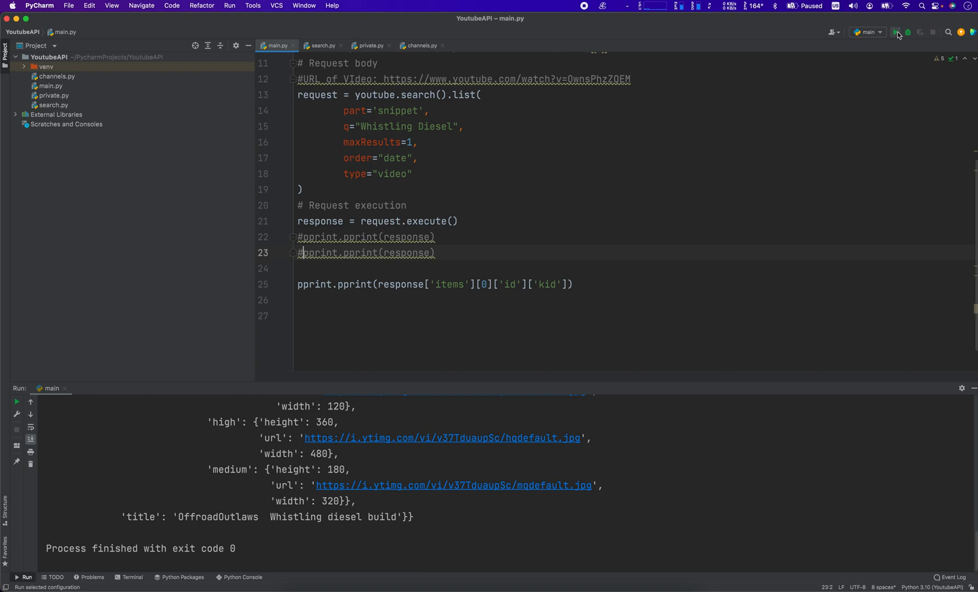
Run the items-only print and return the caret to the pprint line for editing
left_click(894, 32)
type("n")
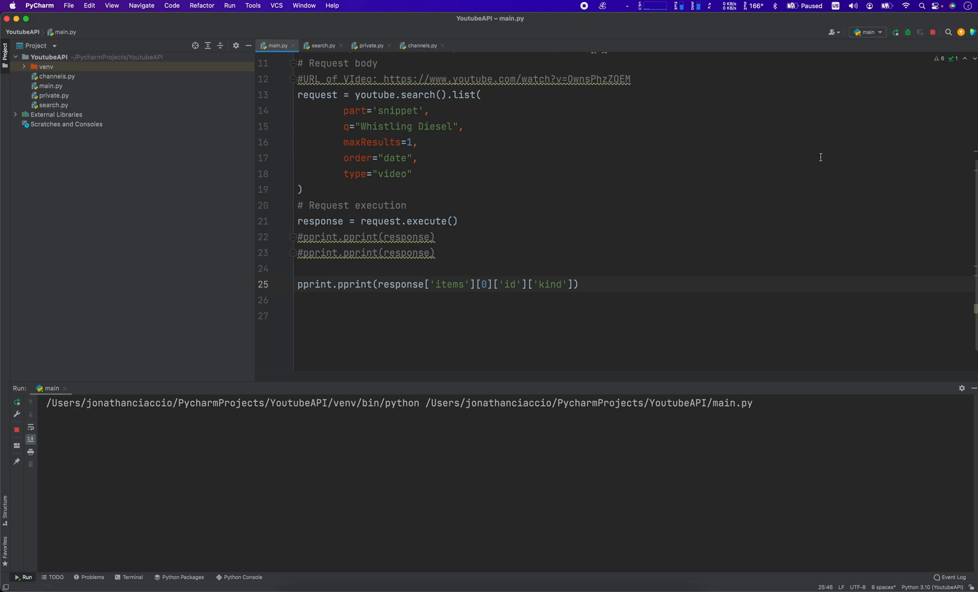
left_click(894, 32)
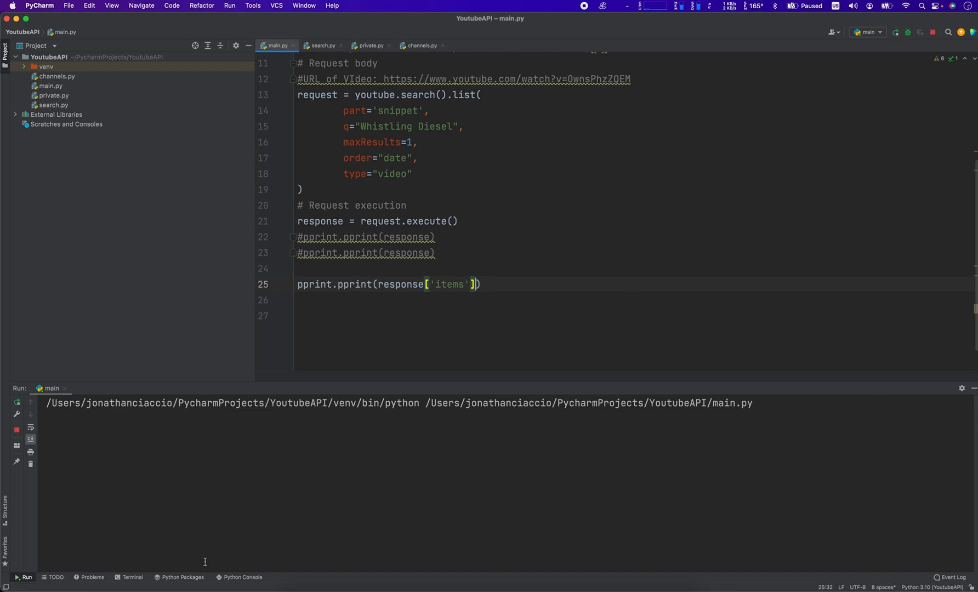
left_click(894, 32)
type("['']")
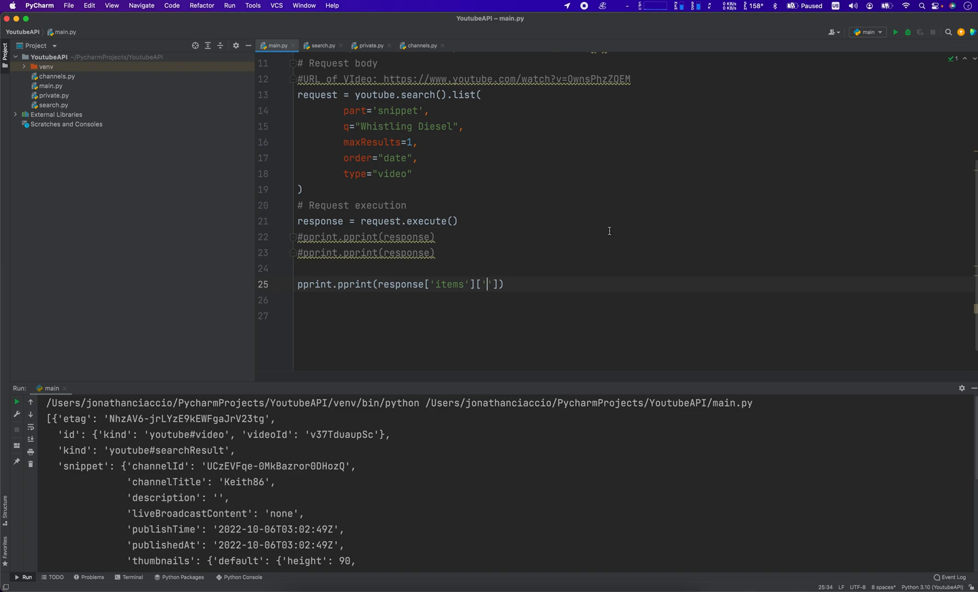
mouse_move(492, 403)
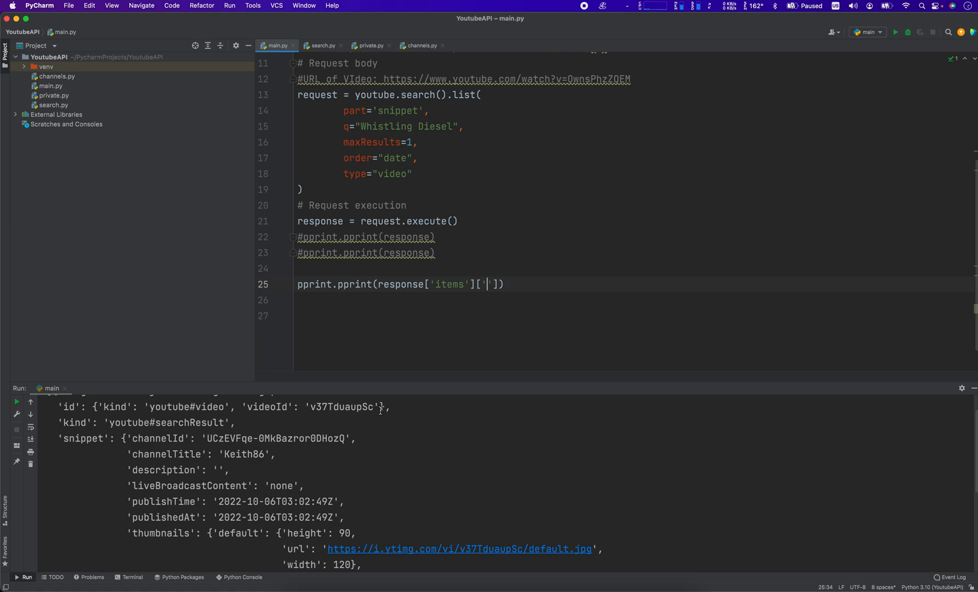
mouse_move(232, 450)
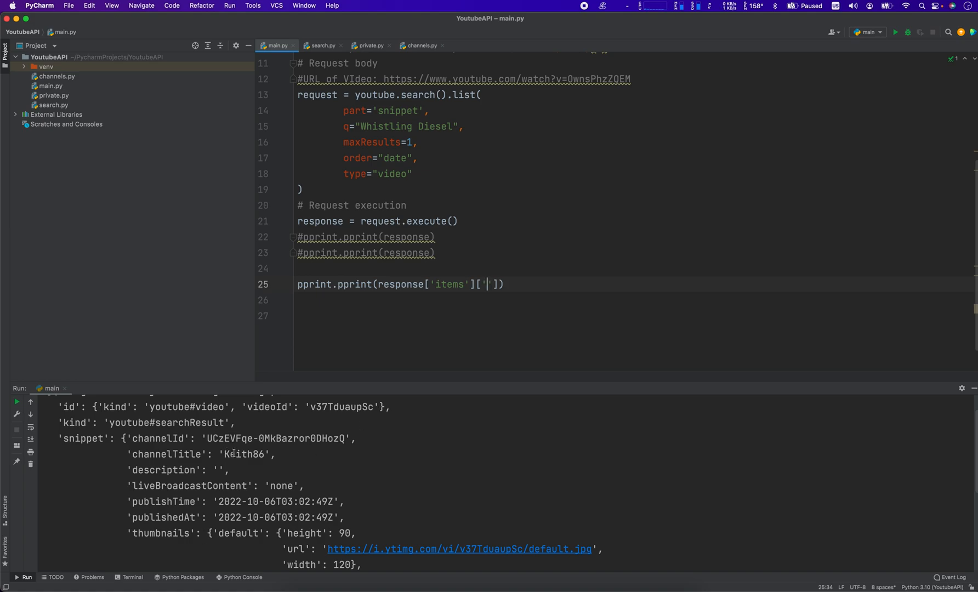
mouse_move(445, 396)
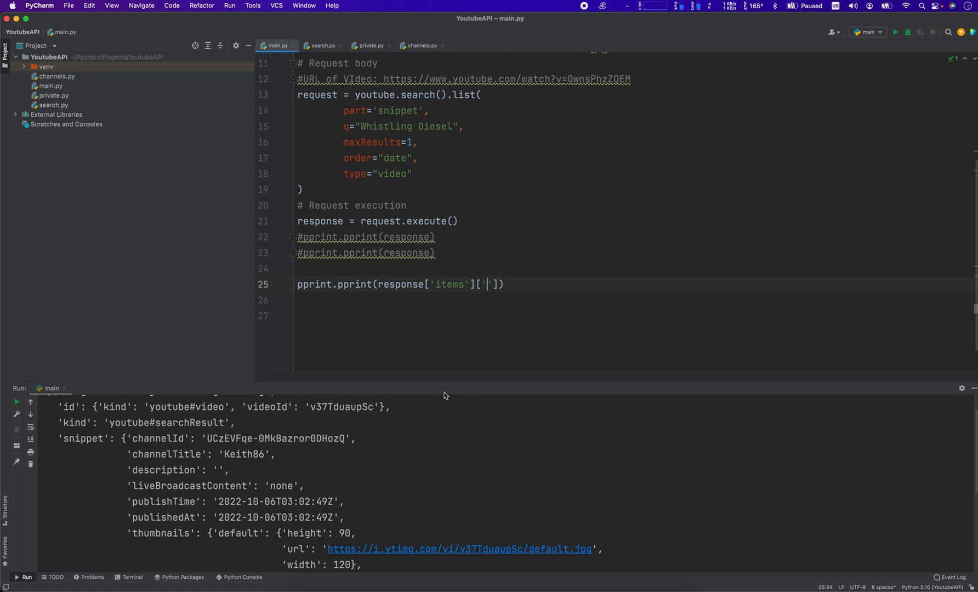
Make the print line response['items'][0]['snippet']['channelTitle'], fixing a mistyped key
type("sni")
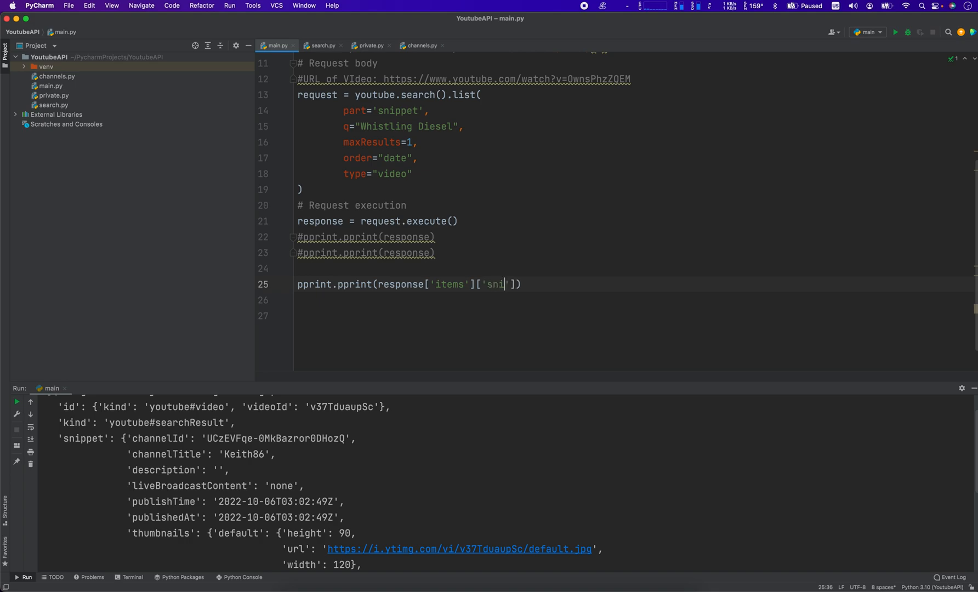
key("Backspace")
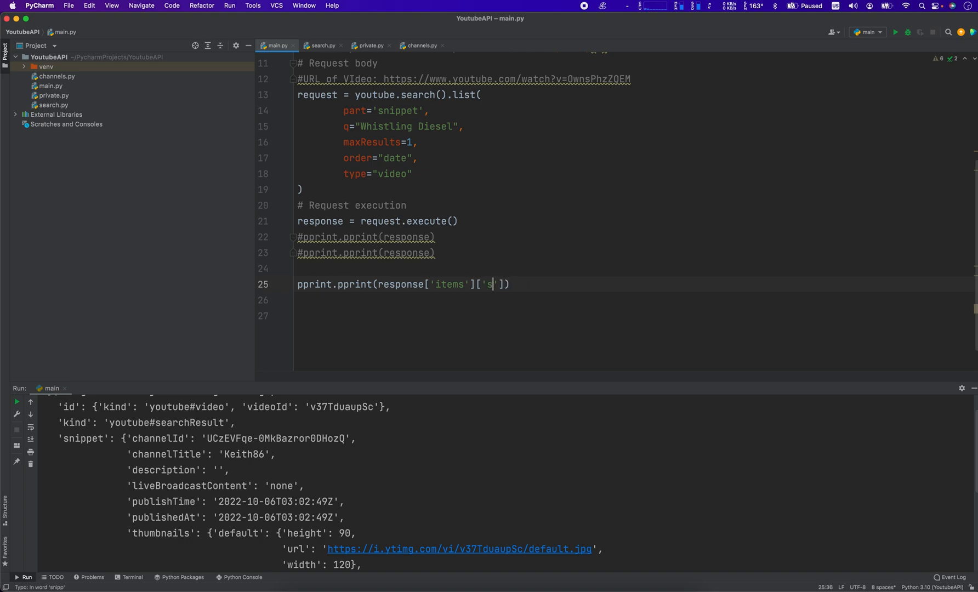
key("Backspace")
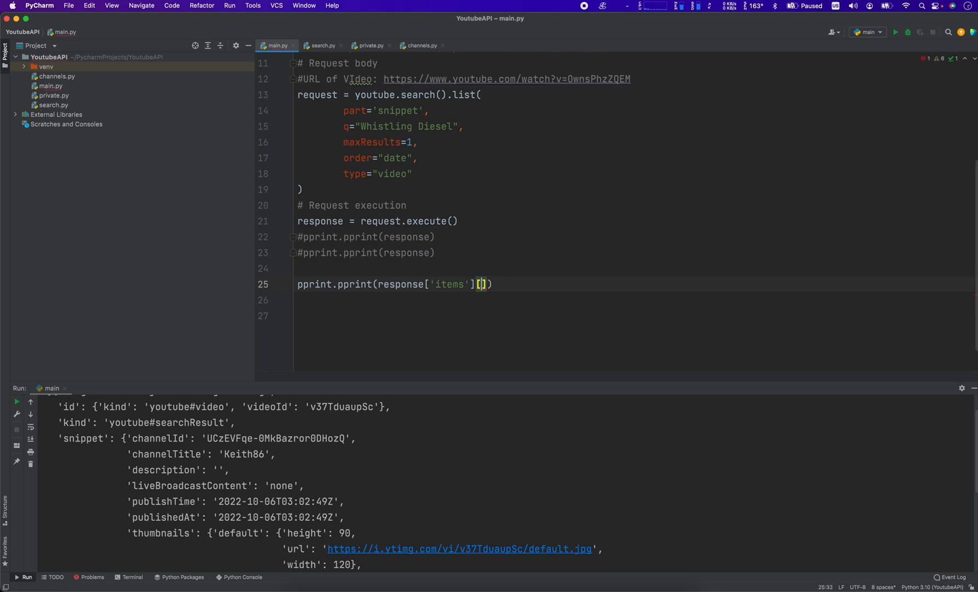
type("0][")
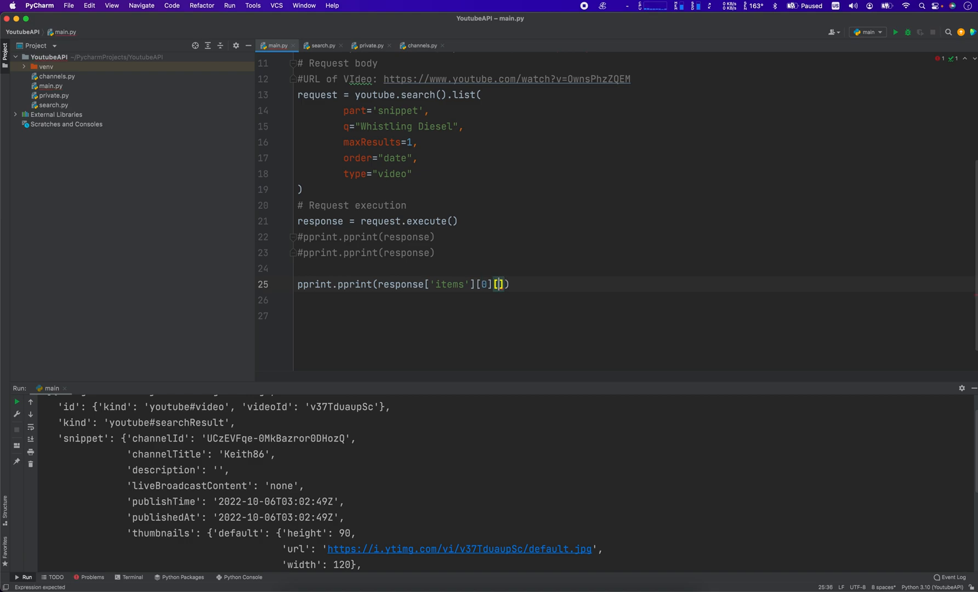
type("'snippet'")
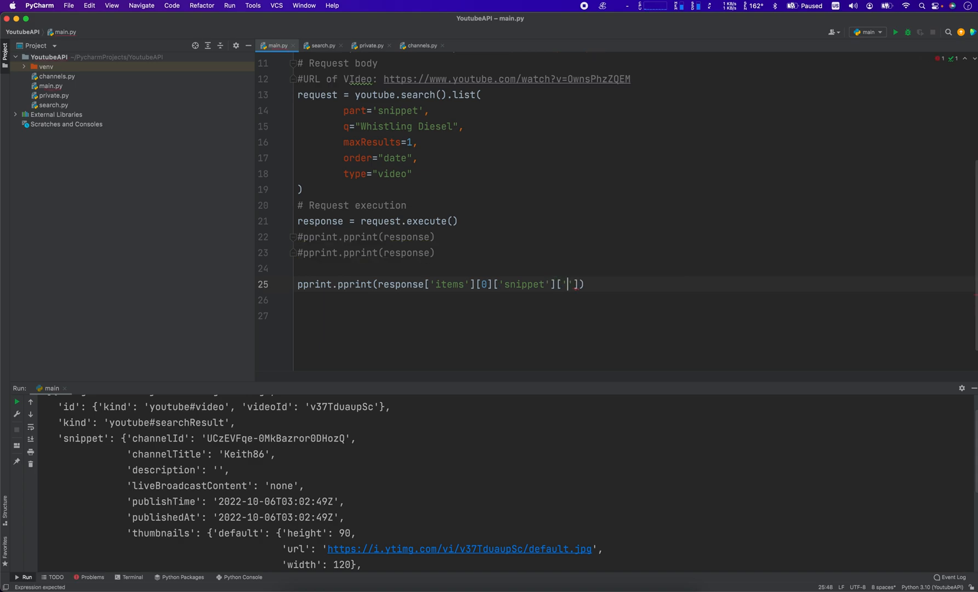
type("channeltitle'")
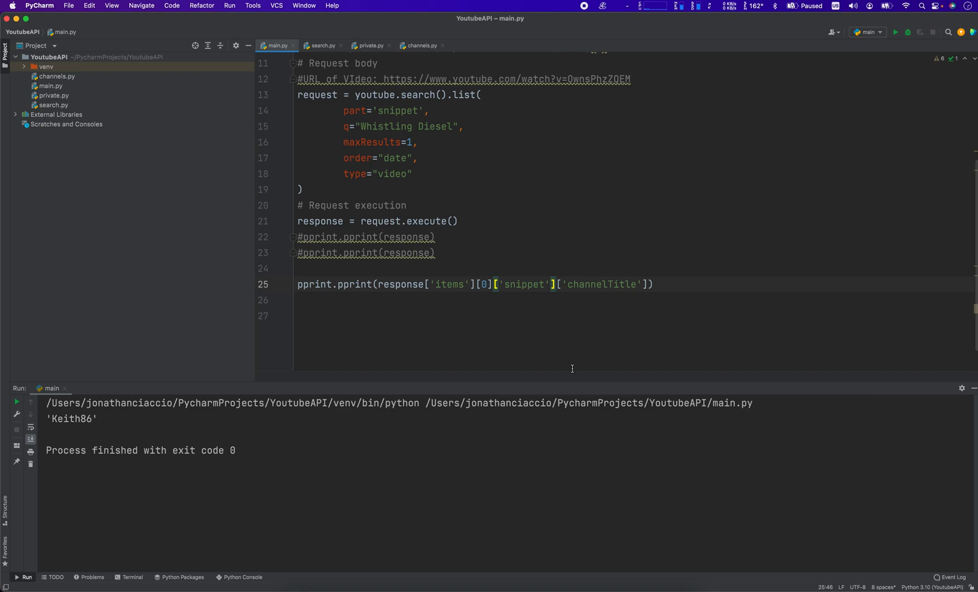
mouse_move(570, 311)
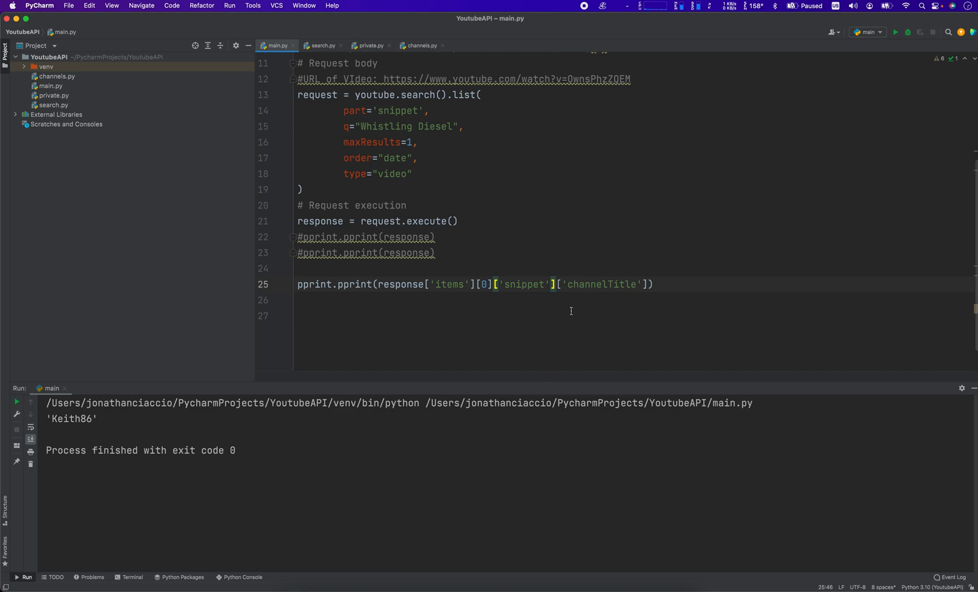
mouse_move(593, 337)
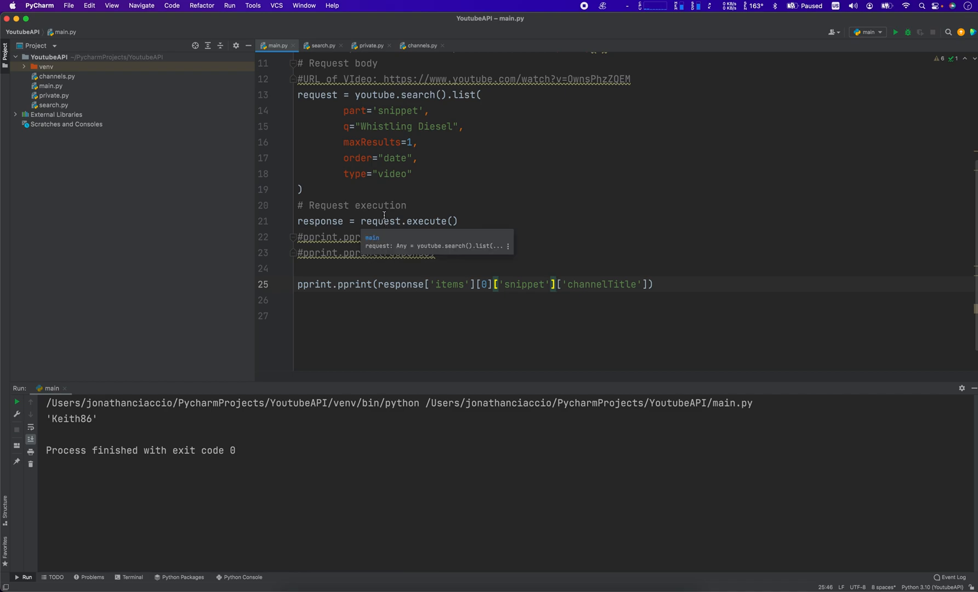
mouse_move(615, 224)
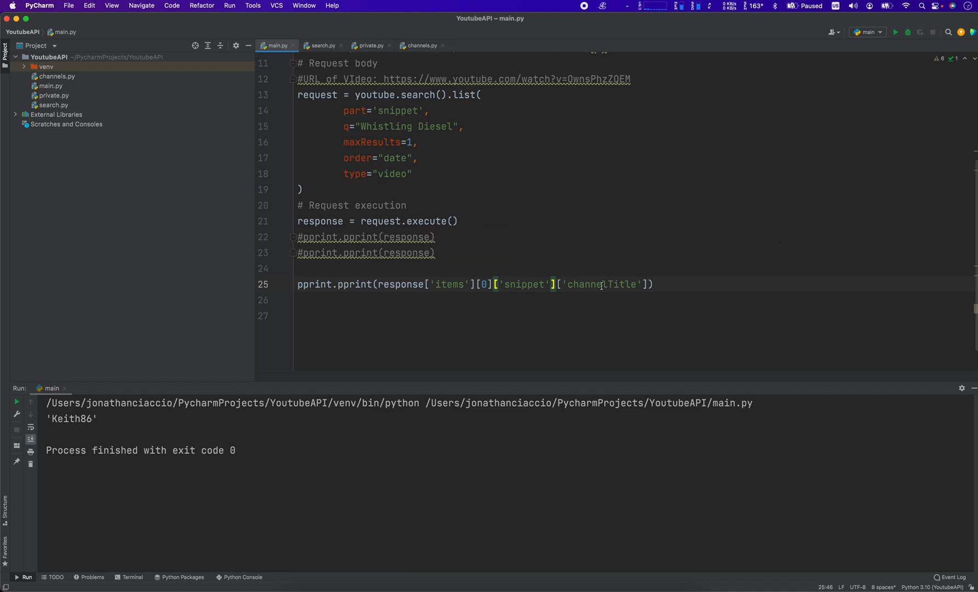
Select the channelTitle key after 'Keith86' prints in the Run output
double_click(600, 284)
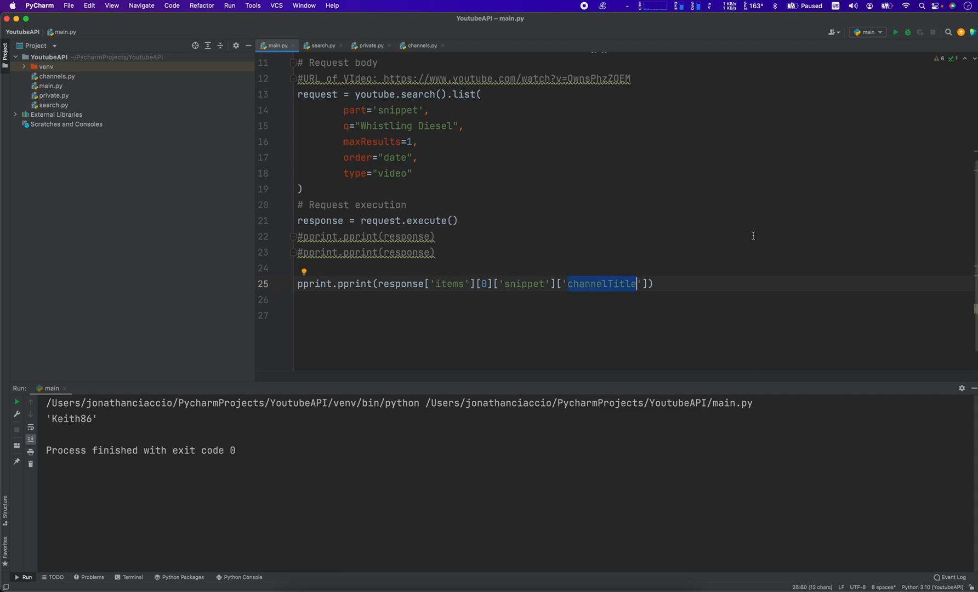
mouse_move(741, 334)
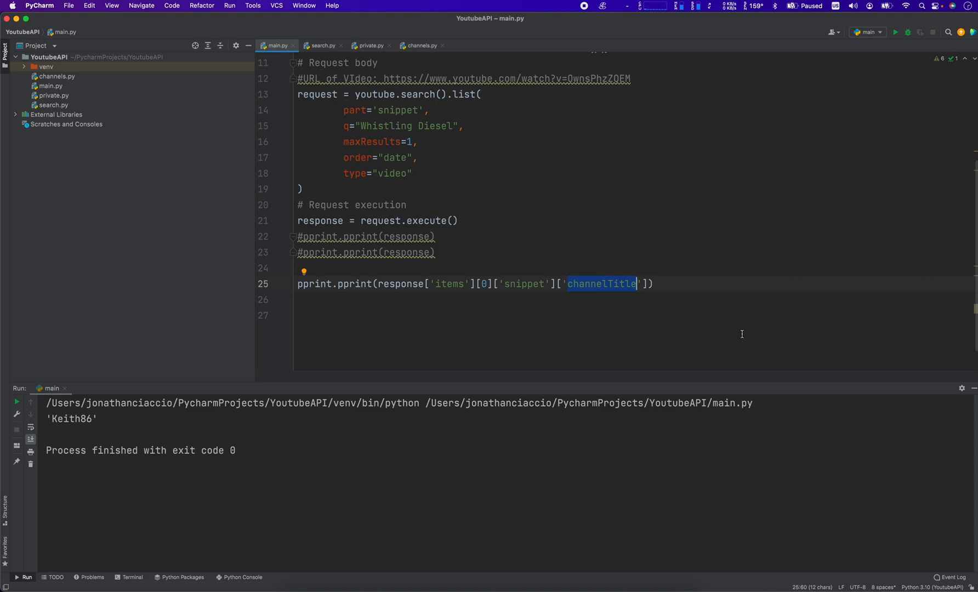
mouse_move(563, 418)
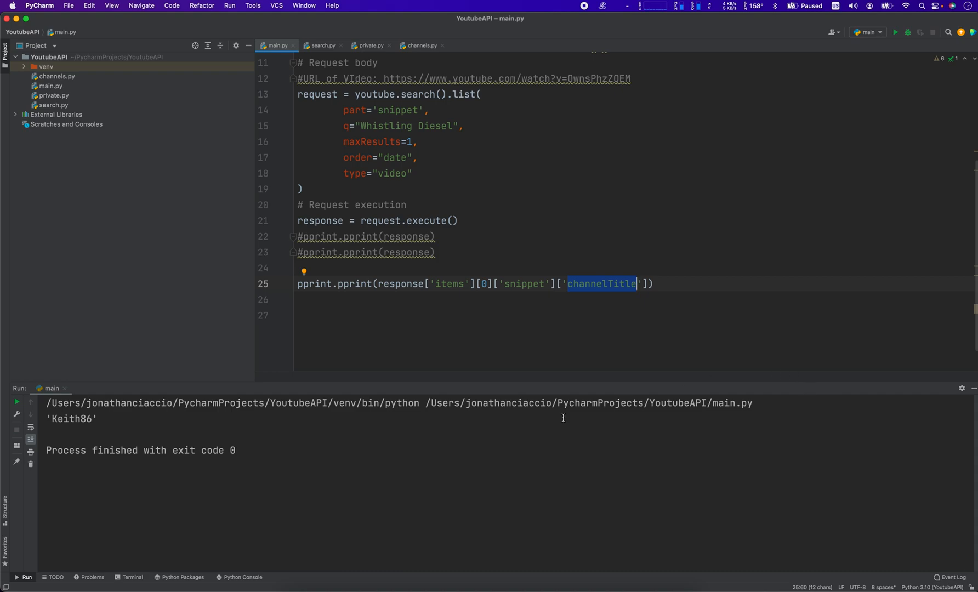